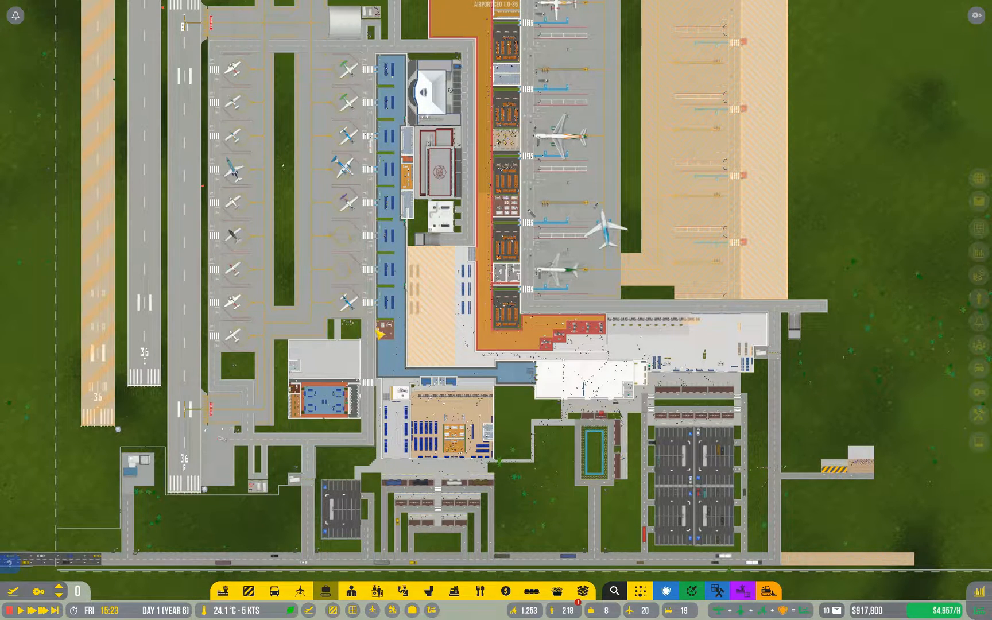
{"action": "mouse_move", "coordinate": [565, 433]}
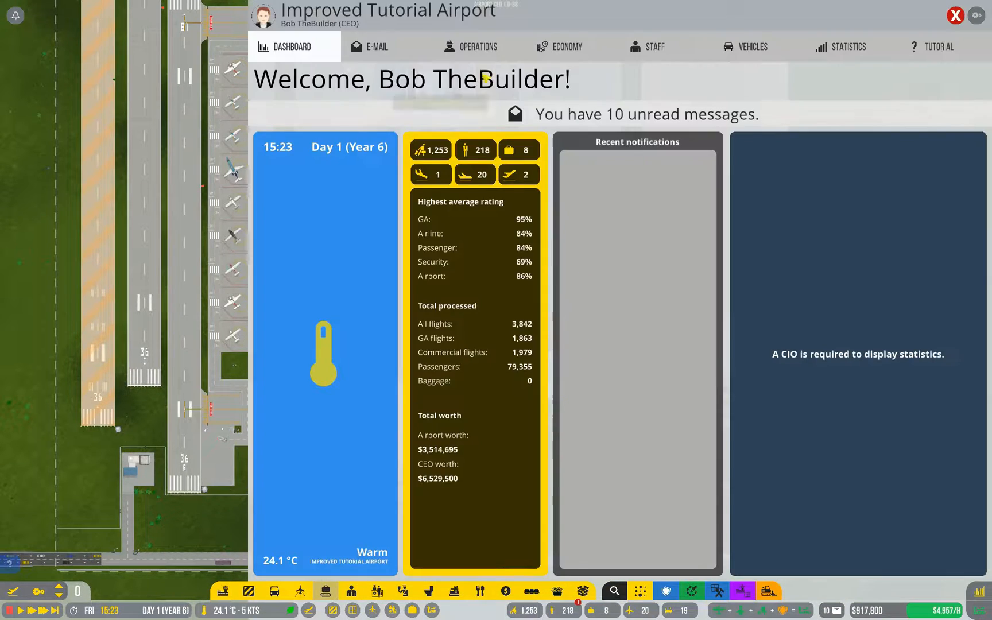
Review the budget overview and research project progress, then scroll the map toward the western stands
{"action": "left_click", "coordinate": [566, 46]}
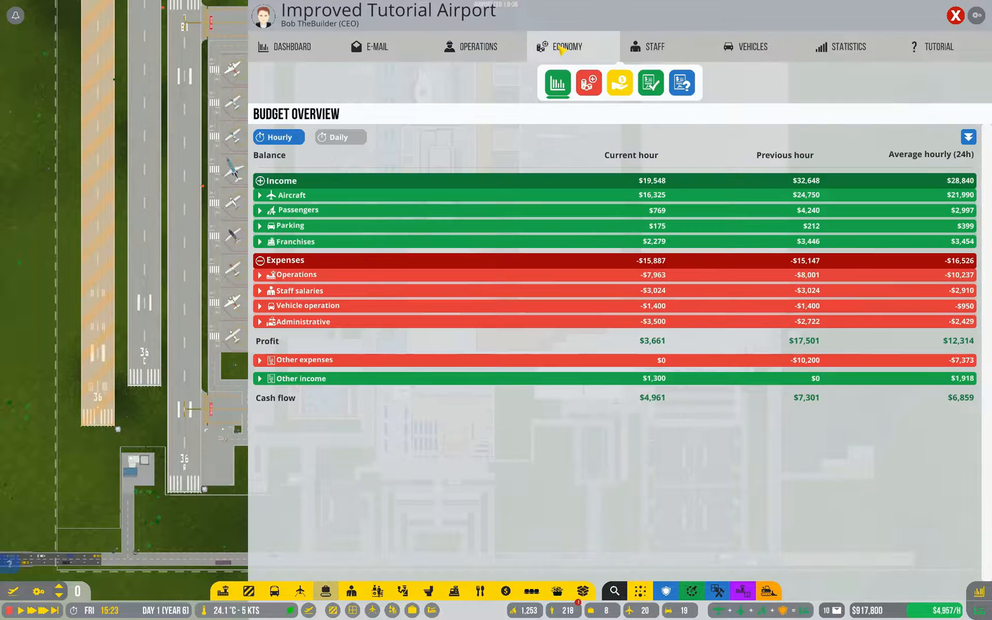
{"action": "left_click", "coordinate": [470, 46]}
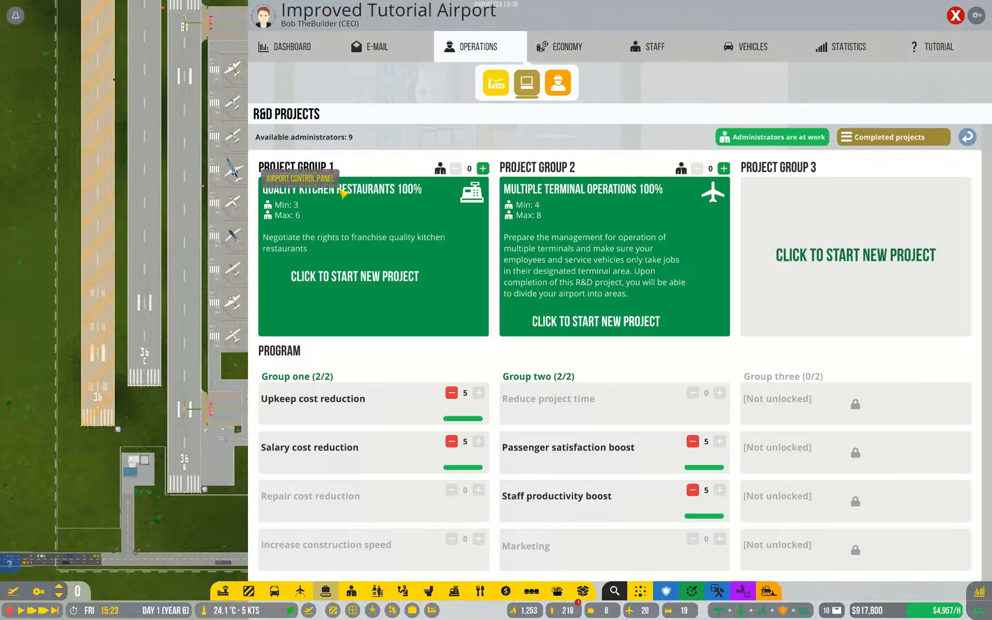
{"action": "mouse_move", "coordinate": [650, 199]}
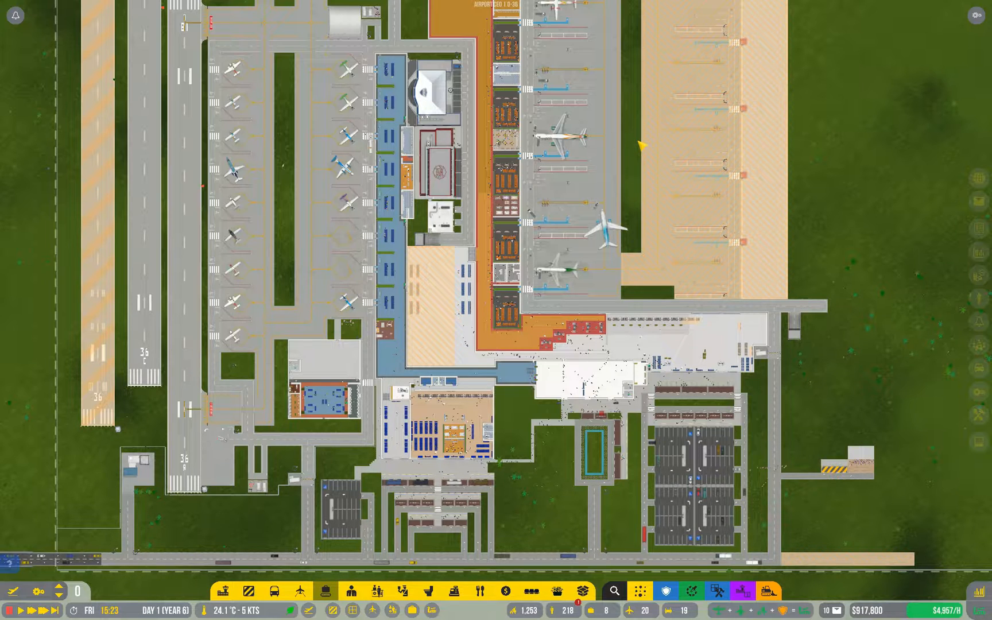
{"action": "mouse_move", "coordinate": [633, 150]}
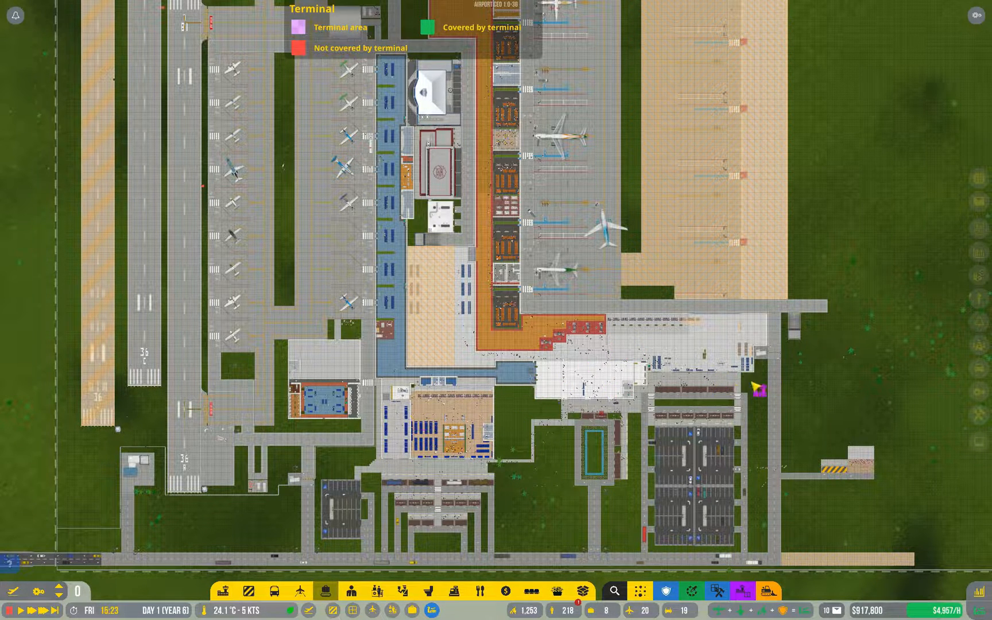
{"action": "mouse_move", "coordinate": [484, 386]}
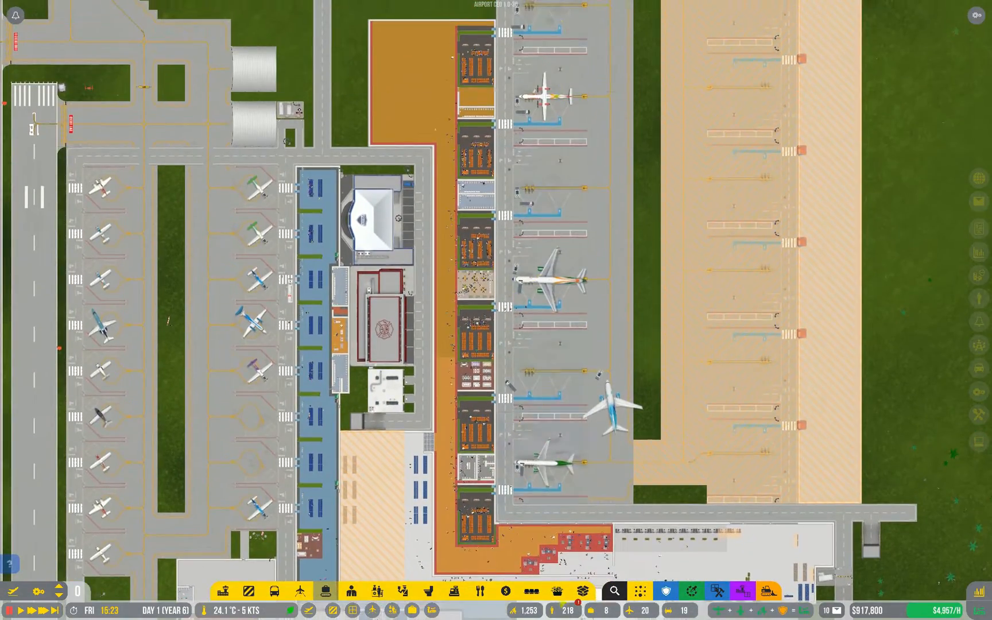
{"action": "scroll", "scroll_direction": "down", "scroll_amount": 3}
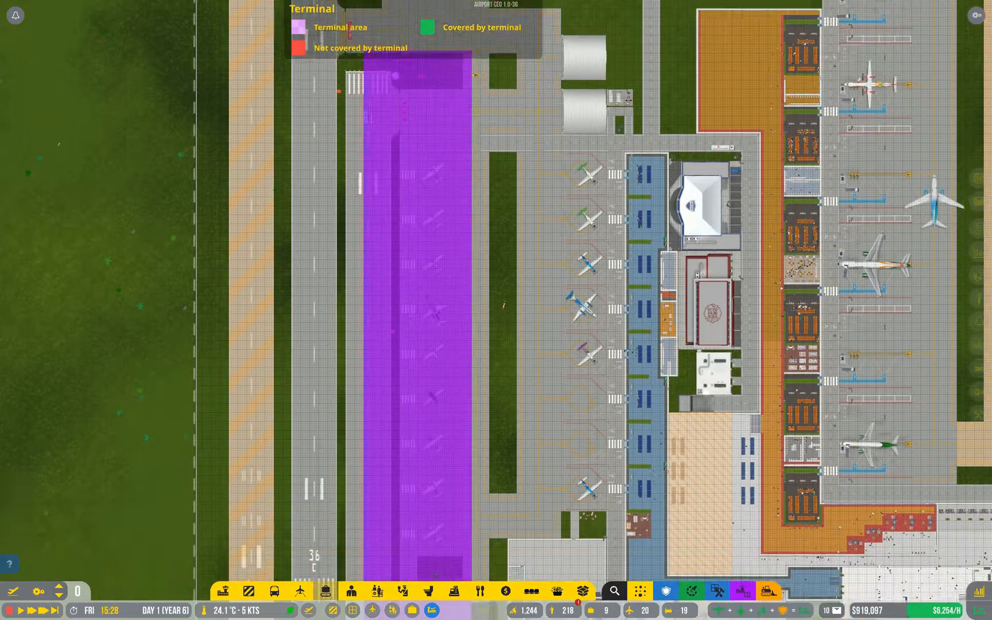
Scroll the airport map south over the lower terminal building and forecourt
{"action": "scroll", "scroll_direction": "down", "scroll_amount": 3}
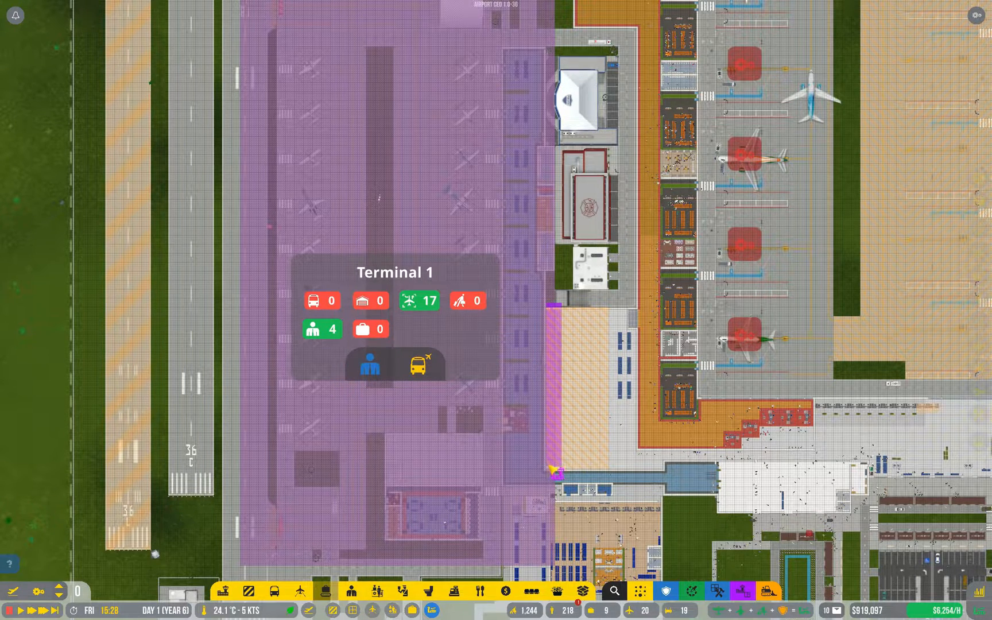
{"action": "scroll", "scroll_direction": "down", "scroll_amount": 3}
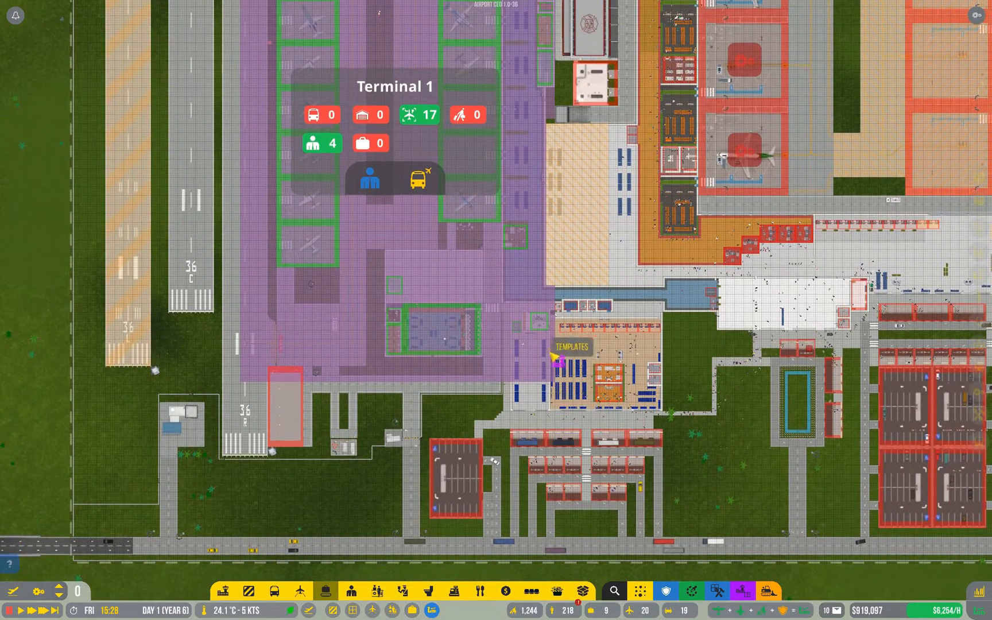
{"action": "scroll", "scroll_direction": "down", "scroll_amount": 3}
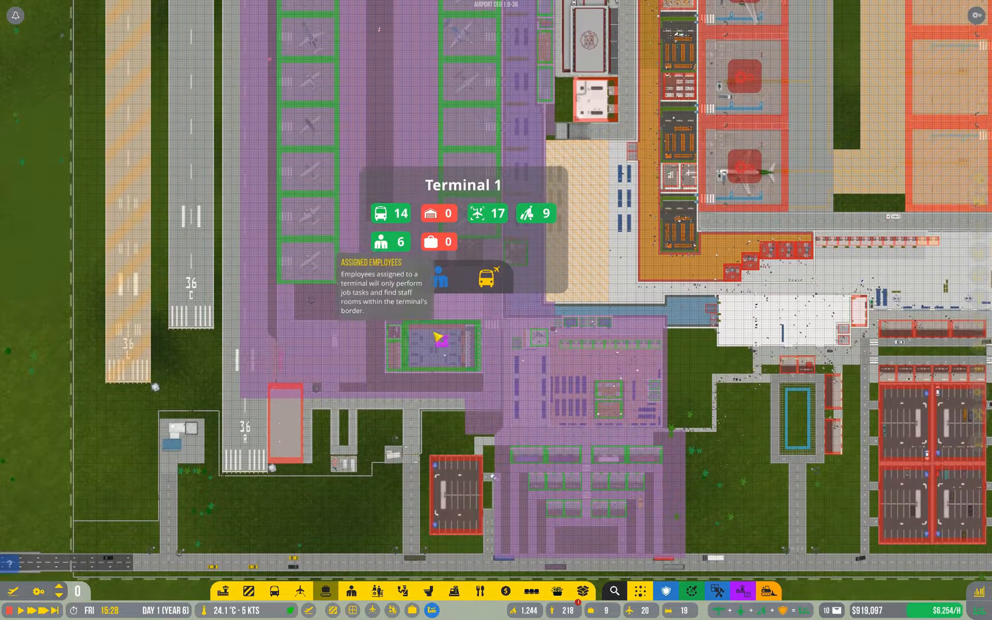
{"action": "mouse_move", "coordinate": [500, 446]}
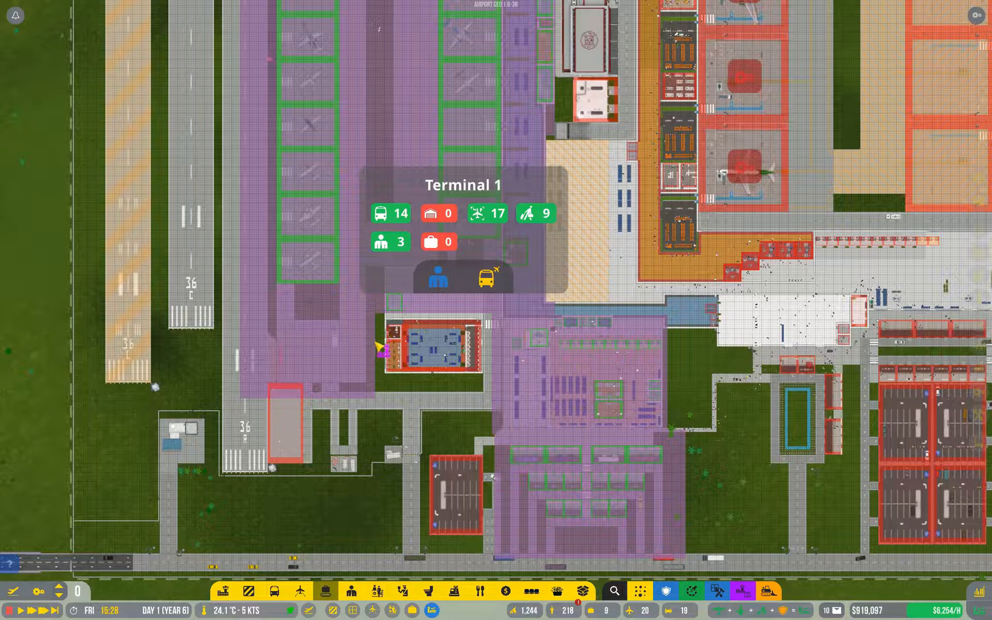
{"action": "mouse_move", "coordinate": [231, 360]}
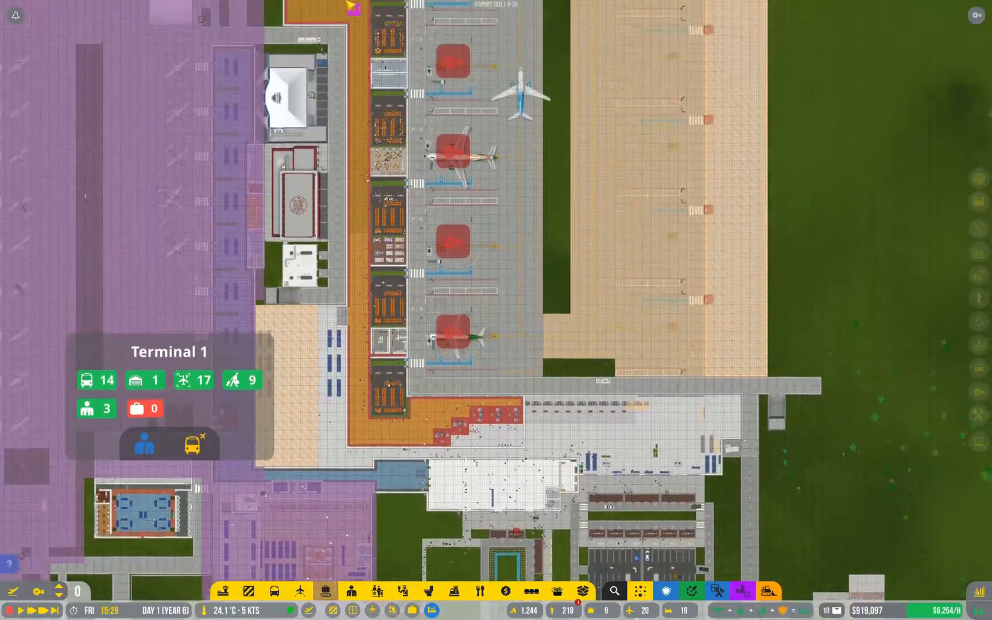
Mark the eastern gate stands as the Terminal 2 zone
{"action": "scroll", "scroll_direction": "down", "scroll_amount": 3}
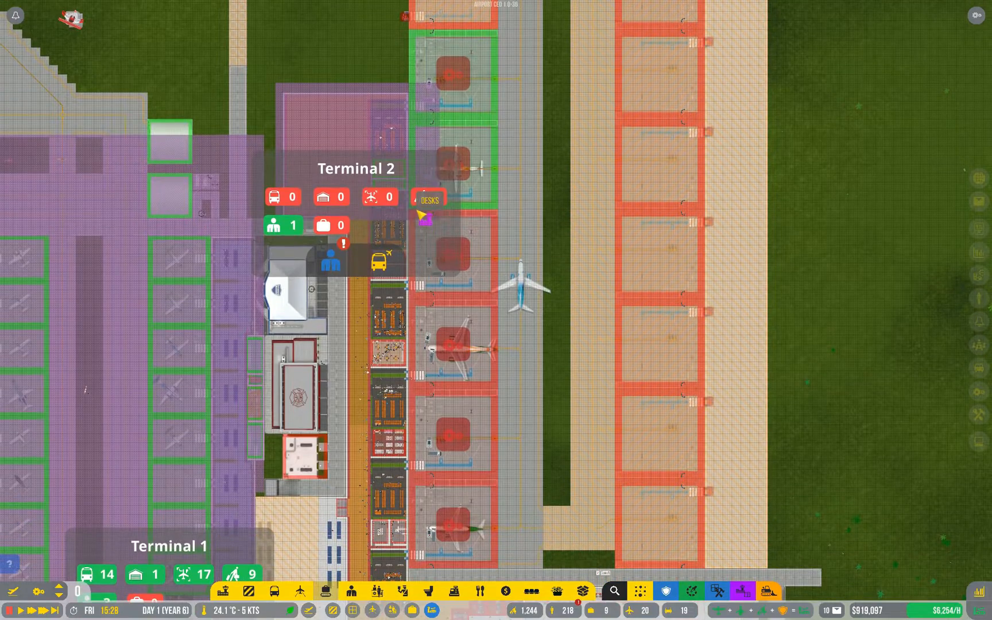
{"action": "left_click", "coordinate": [428, 197]}
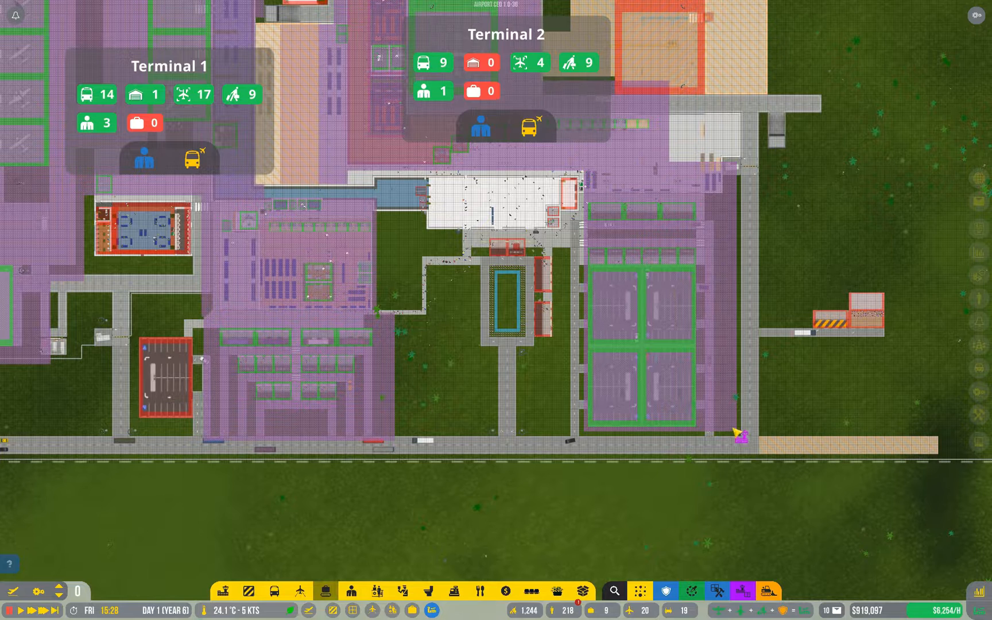
{"action": "mouse_move", "coordinate": [506, 348]}
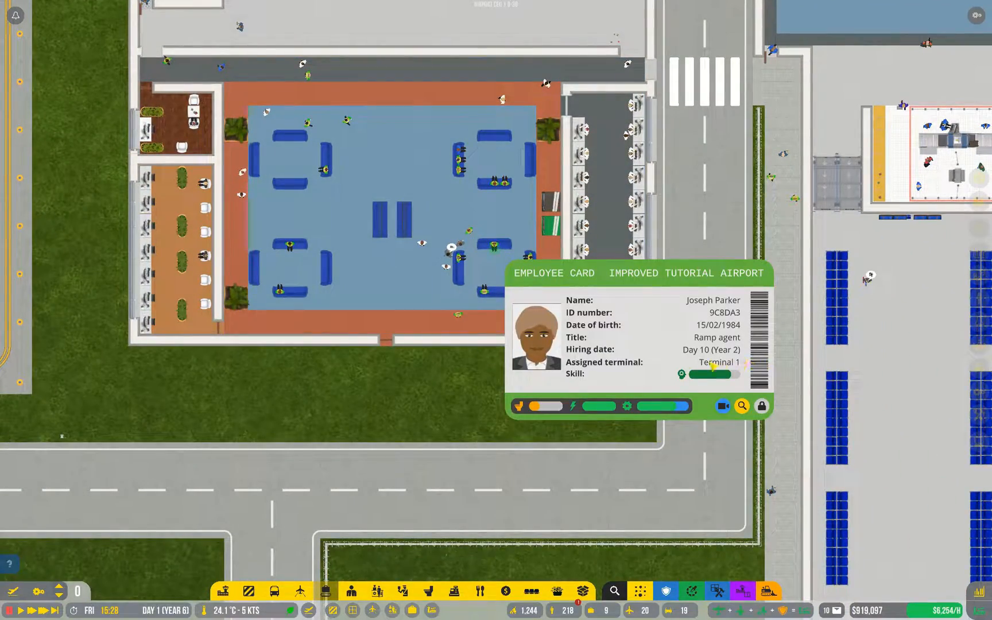
Scroll the airport map view after checking the ramp agent's terminal
{"action": "scroll", "scroll_direction": "down", "scroll_amount": 3}
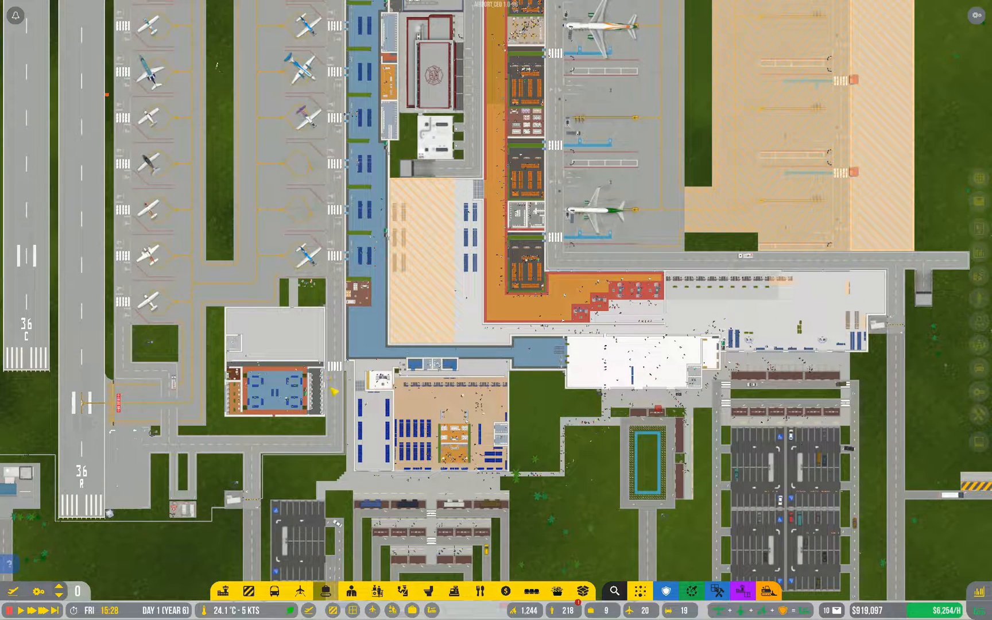
{"action": "mouse_move", "coordinate": [259, 417]}
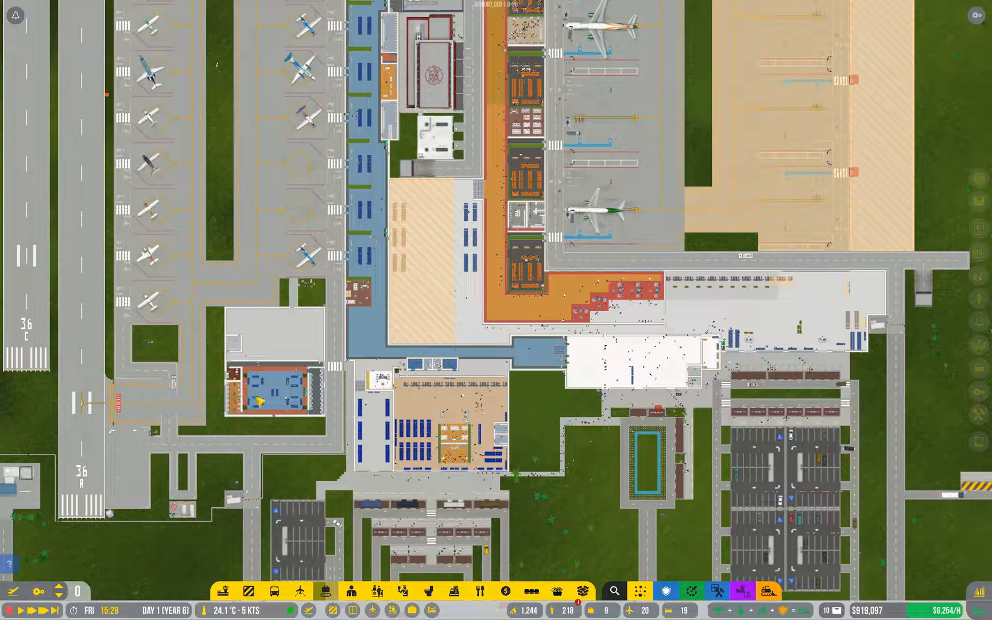
{"action": "mouse_move", "coordinate": [259, 401]}
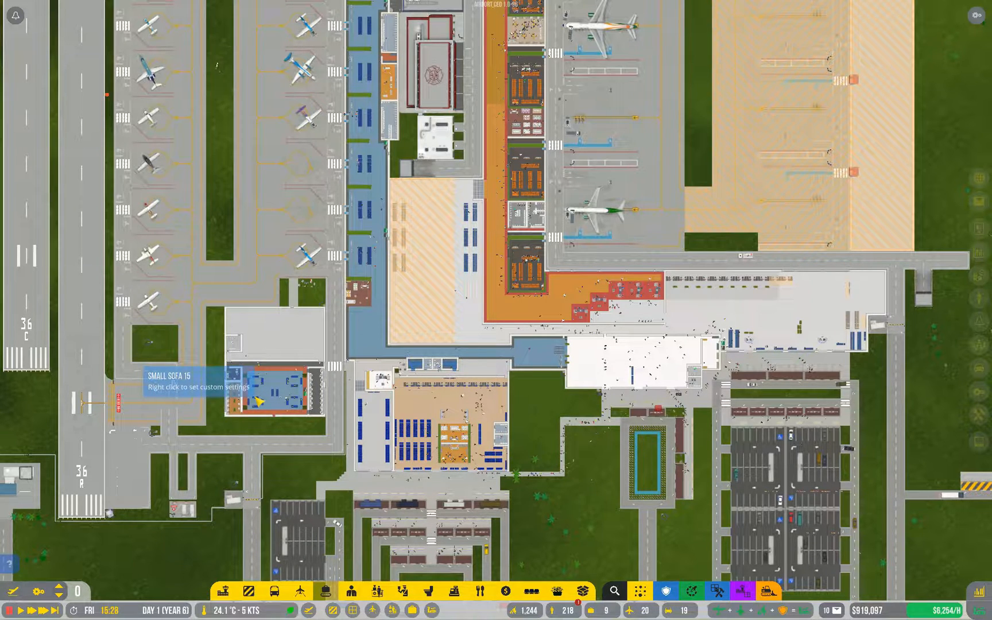
{"action": "mouse_move", "coordinate": [256, 417]}
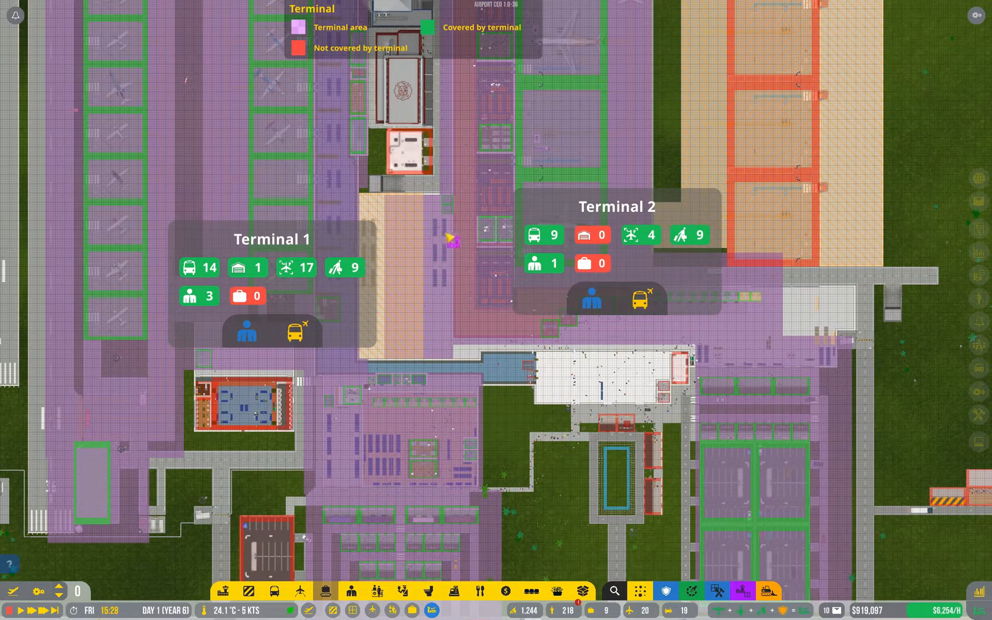
{"action": "mouse_move", "coordinate": [442, 380]}
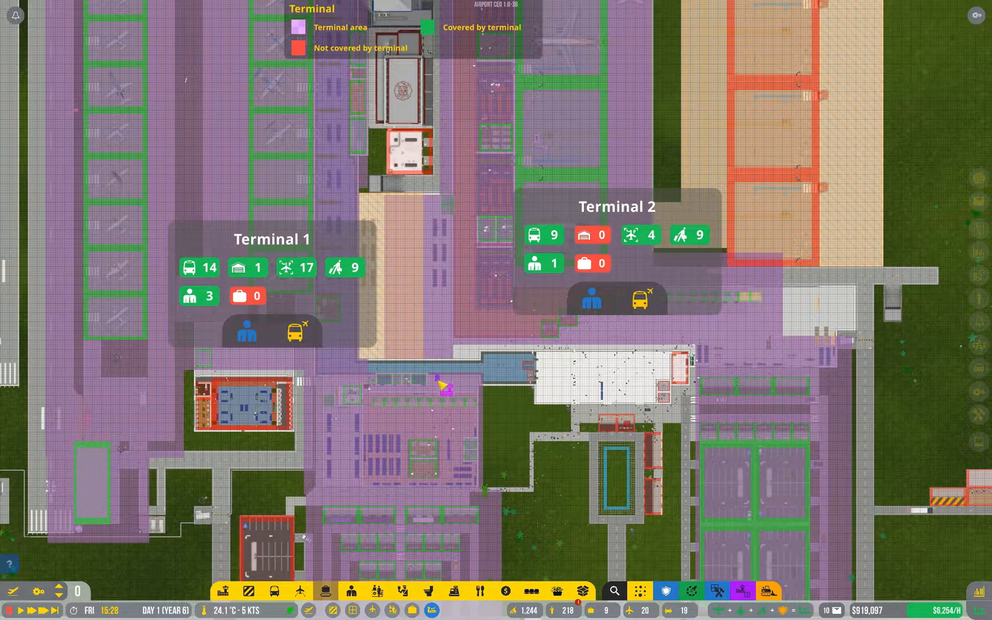
{"action": "mouse_move", "coordinate": [424, 326]}
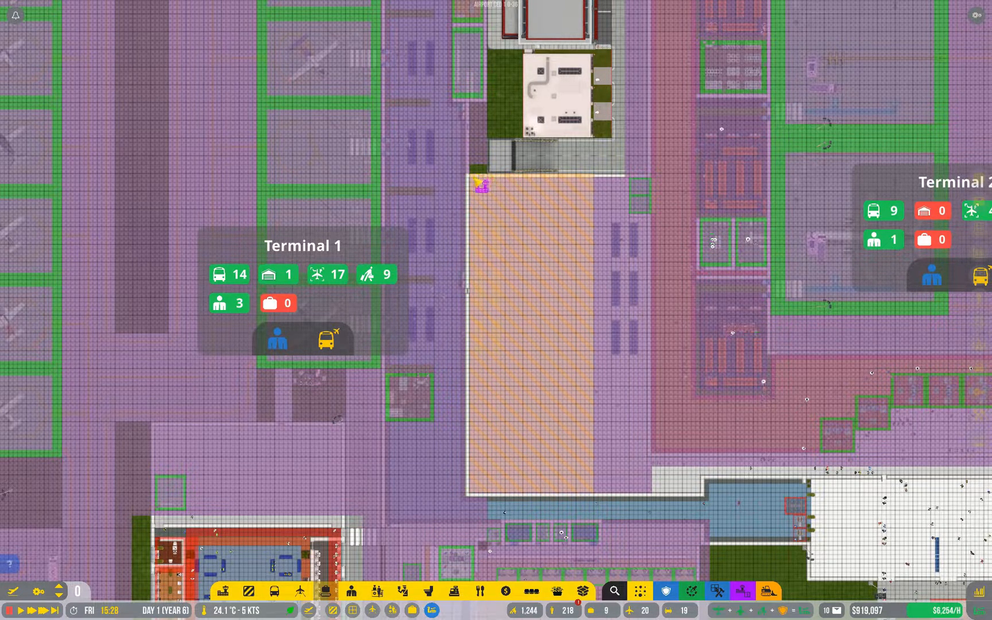
{"action": "mouse_move", "coordinate": [328, 274]}
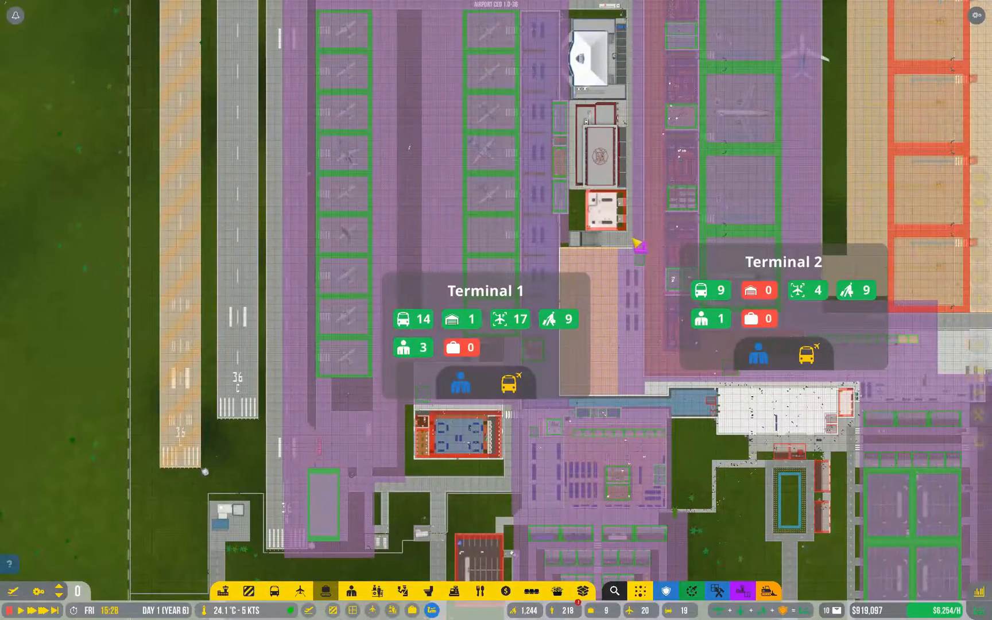
Paint Terminal 2's zone over the northern stands and hangar
{"action": "left_click", "coordinate": [603, 211]}
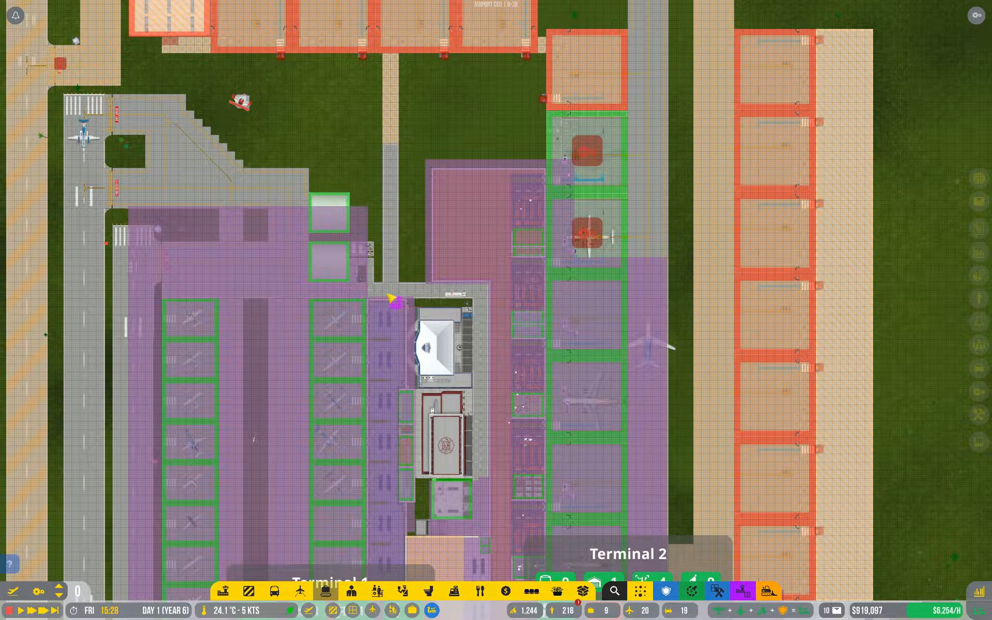
{"action": "mouse_move", "coordinate": [359, 212]}
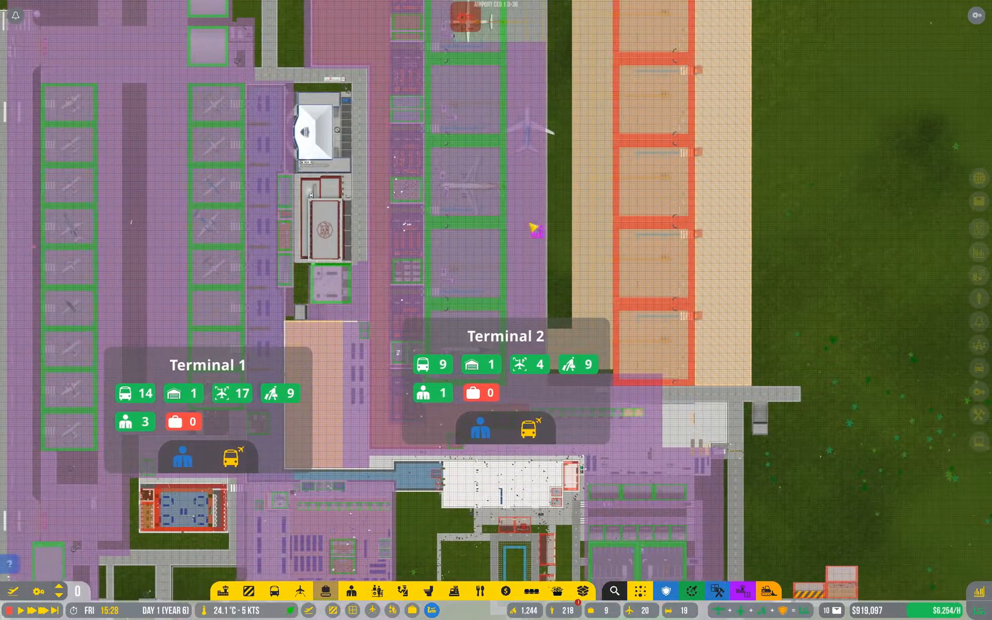
{"action": "scroll", "scroll_direction": "down", "scroll_amount": 3}
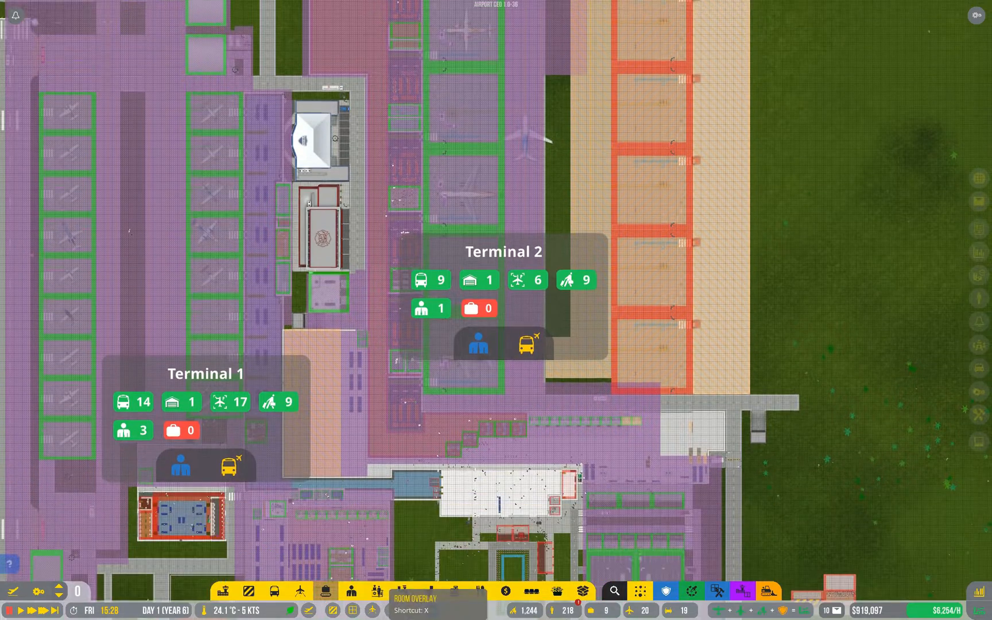
Show the terminal zone overlay and bring up both terminals' assigned-vehicle lists
{"action": "scroll", "scroll_direction": "down", "scroll_amount": 3}
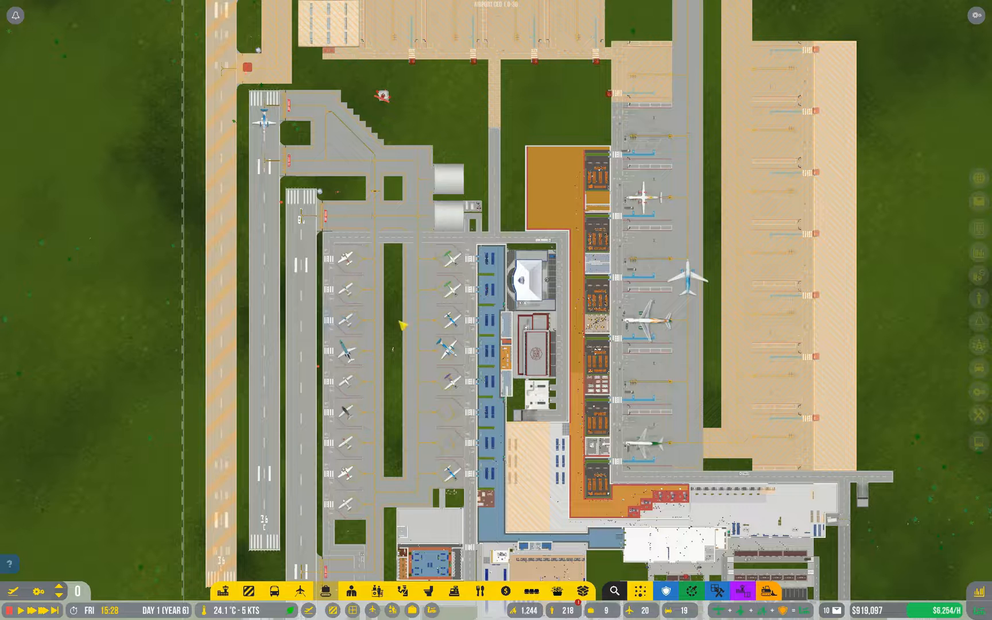
{"action": "mouse_move", "coordinate": [390, 130]}
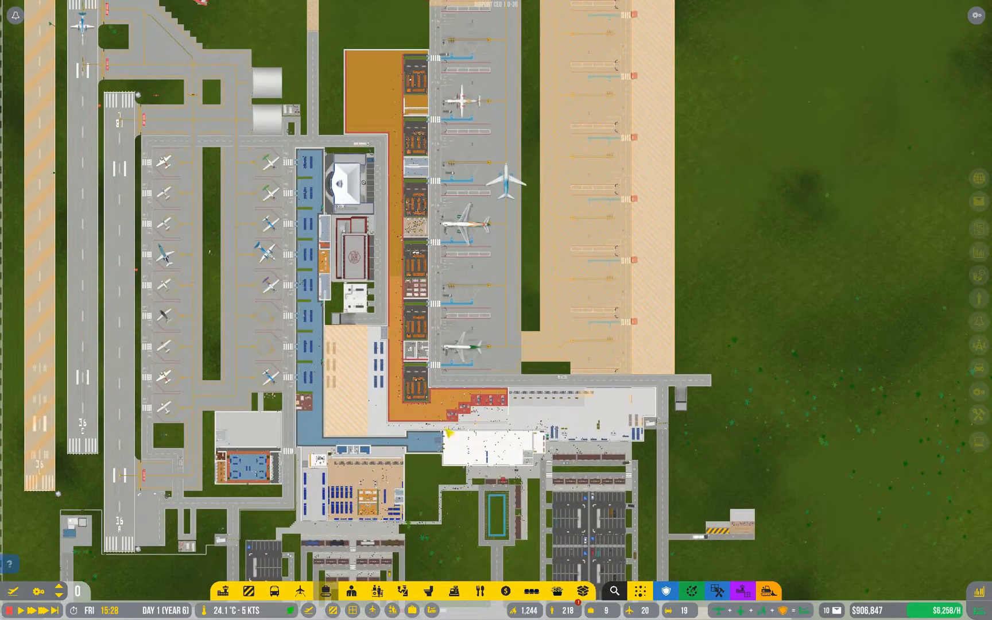
{"action": "scroll", "scroll_direction": "down", "scroll_amount": 3}
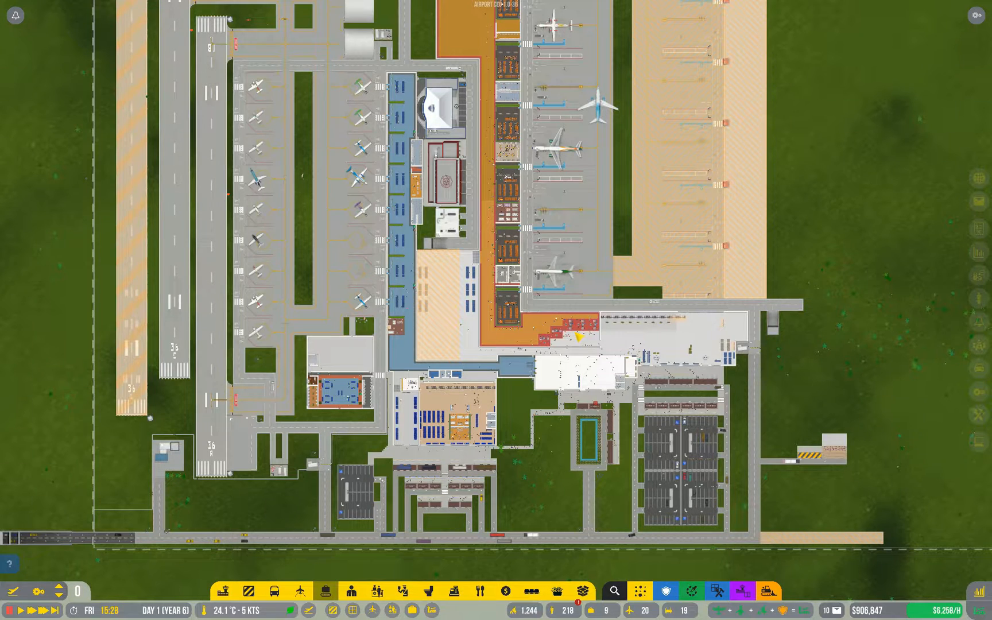
{"action": "left_click", "coordinate": [434, 610]}
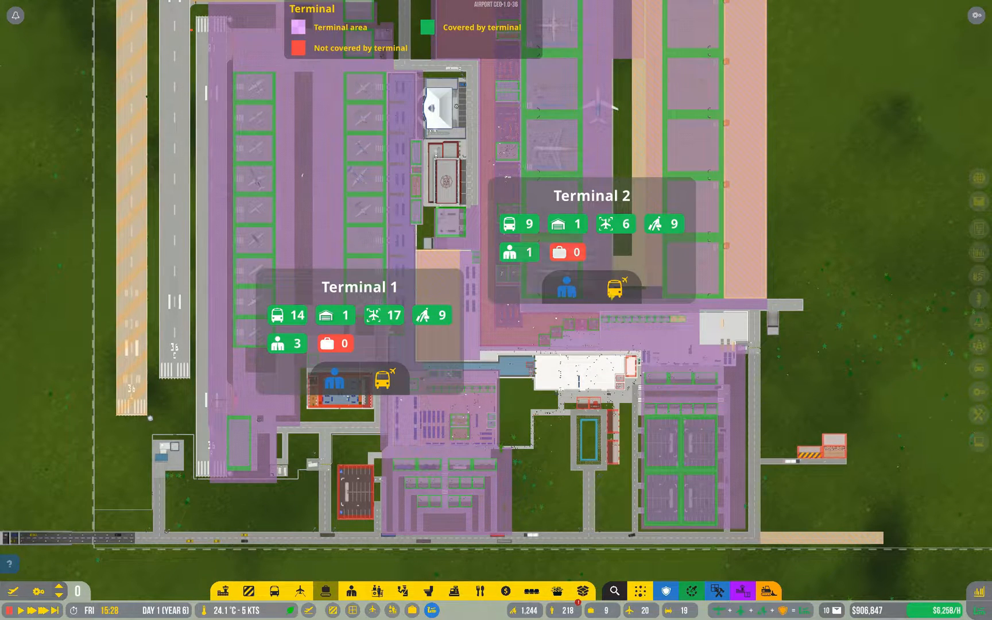
{"action": "left_click", "coordinate": [614, 289]}
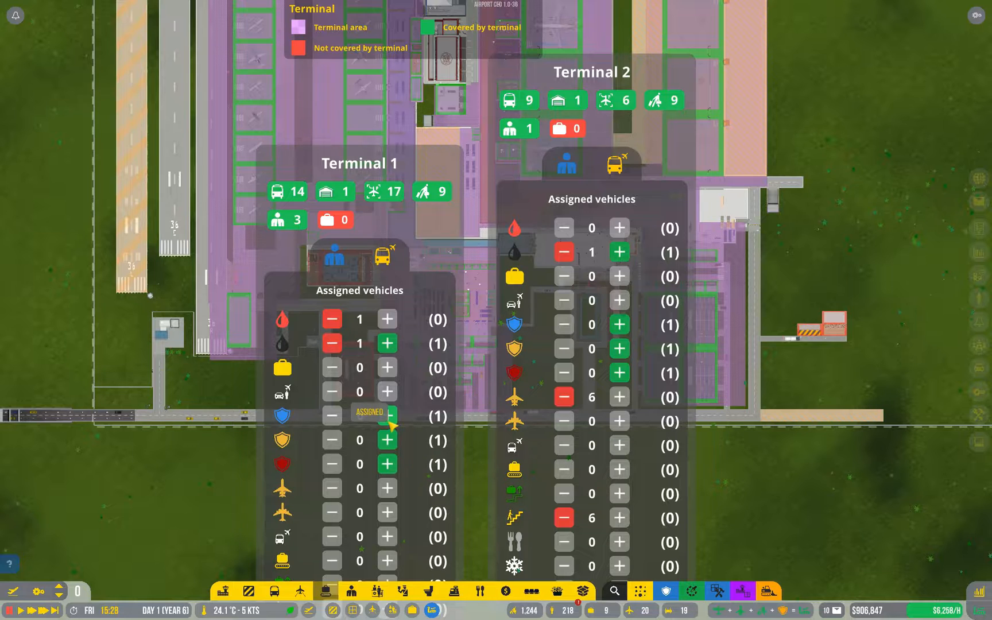
{"action": "mouse_move", "coordinate": [285, 420]}
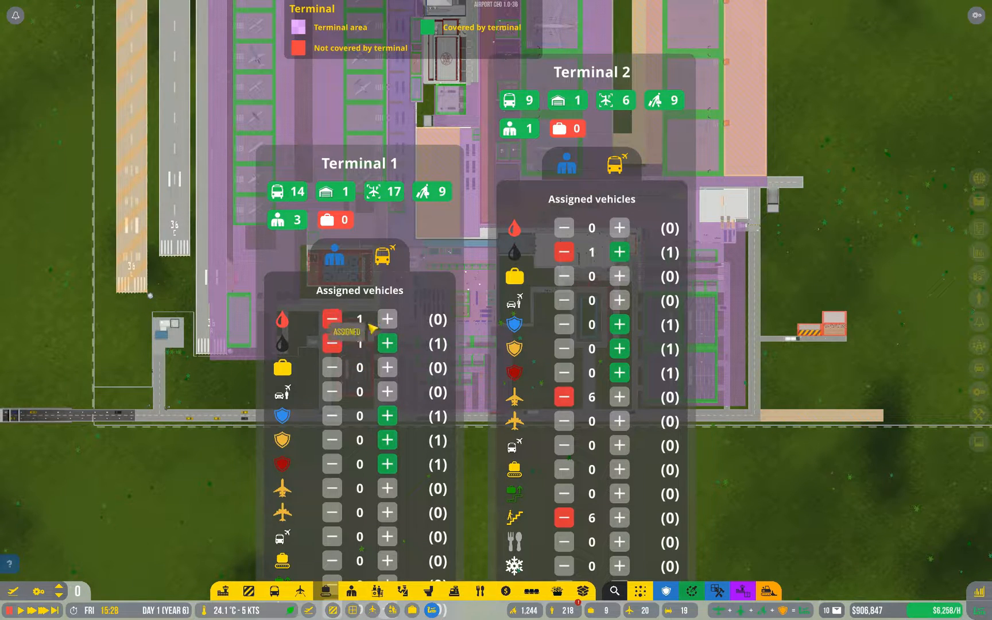
{"action": "mouse_move", "coordinate": [437, 319]}
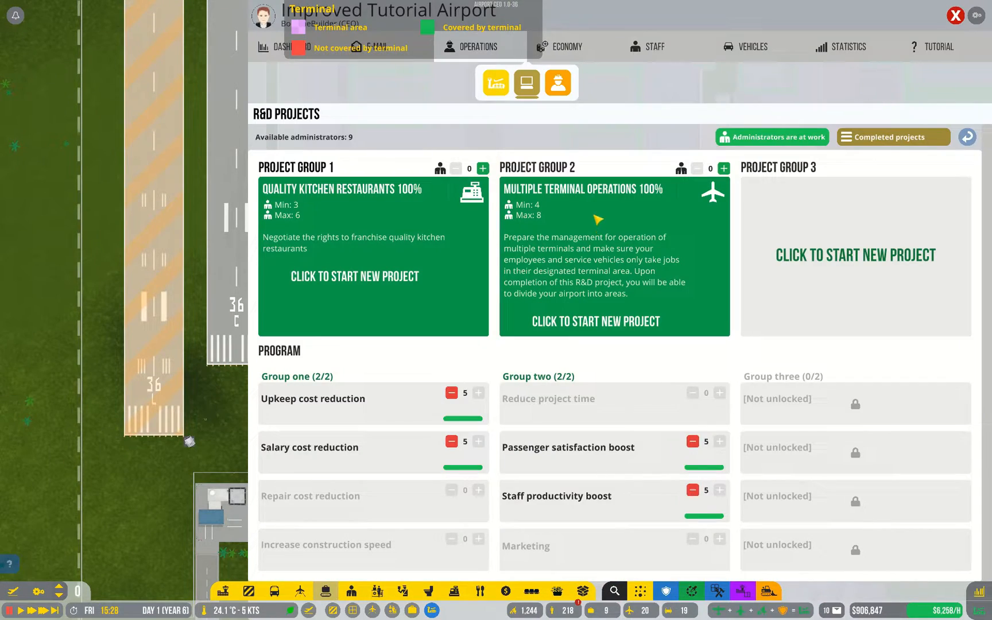
Filter the vehicles overview to only the four fuel trucks
{"action": "left_click", "coordinate": [751, 46]}
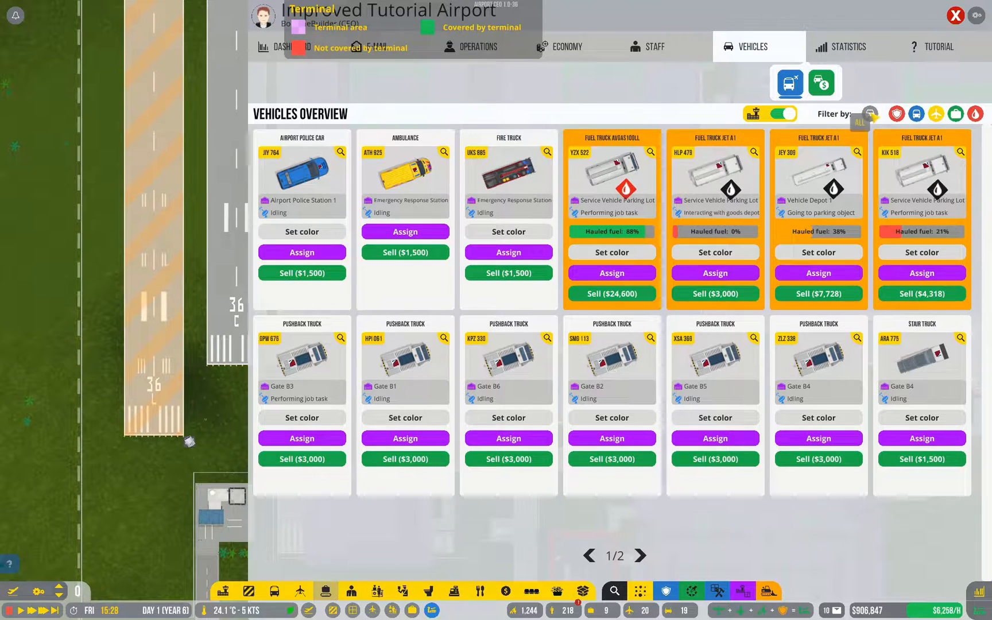
{"action": "left_click", "coordinate": [975, 114]}
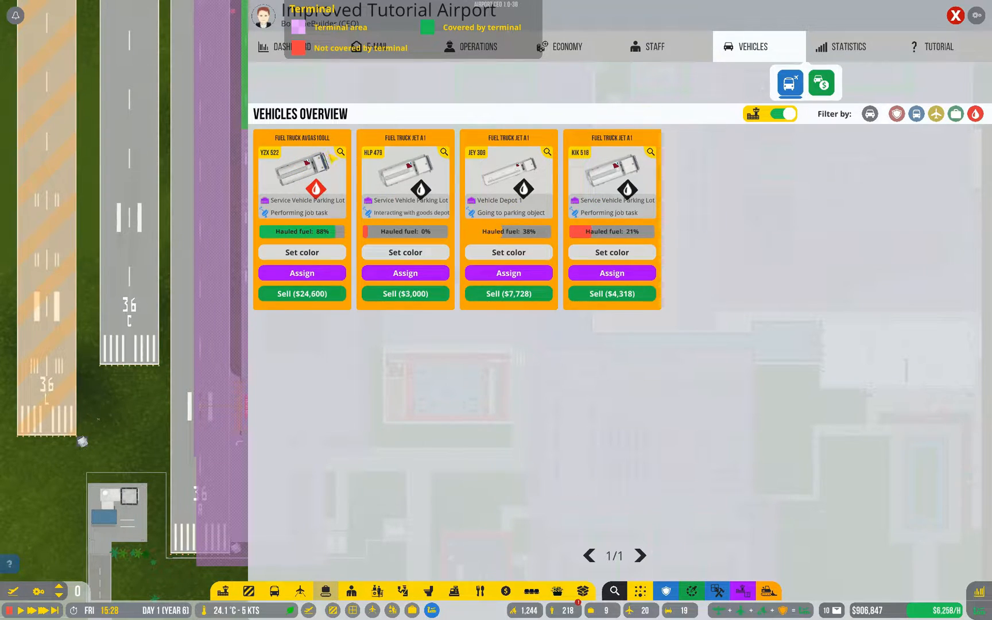
{"action": "mouse_move", "coordinate": [302, 273]}
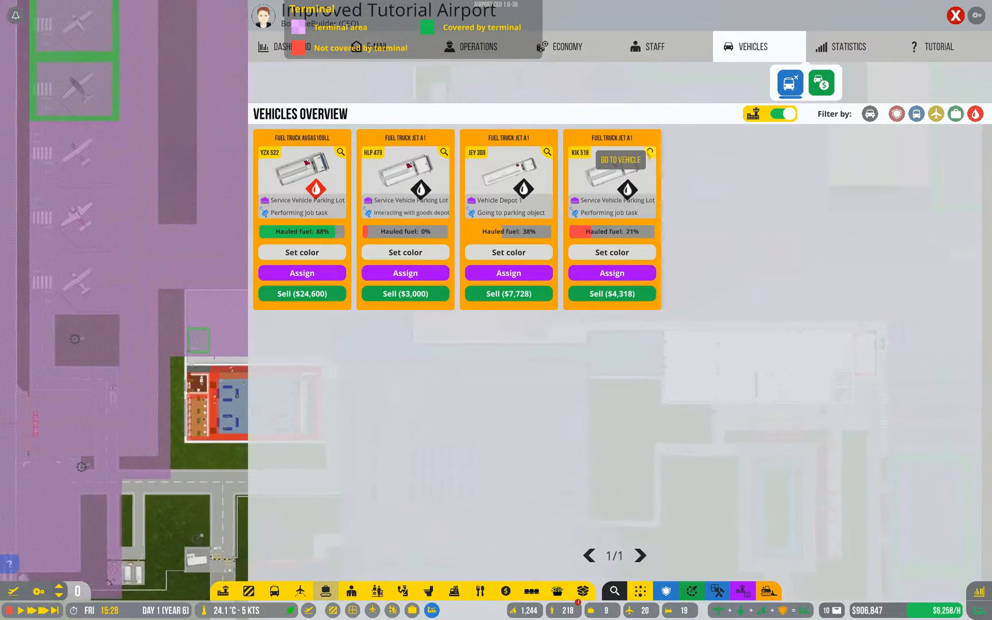
Jump to fuel truck KIK518 and view its details showing Terminal 2 assignment
{"action": "left_click", "coordinate": [620, 160]}
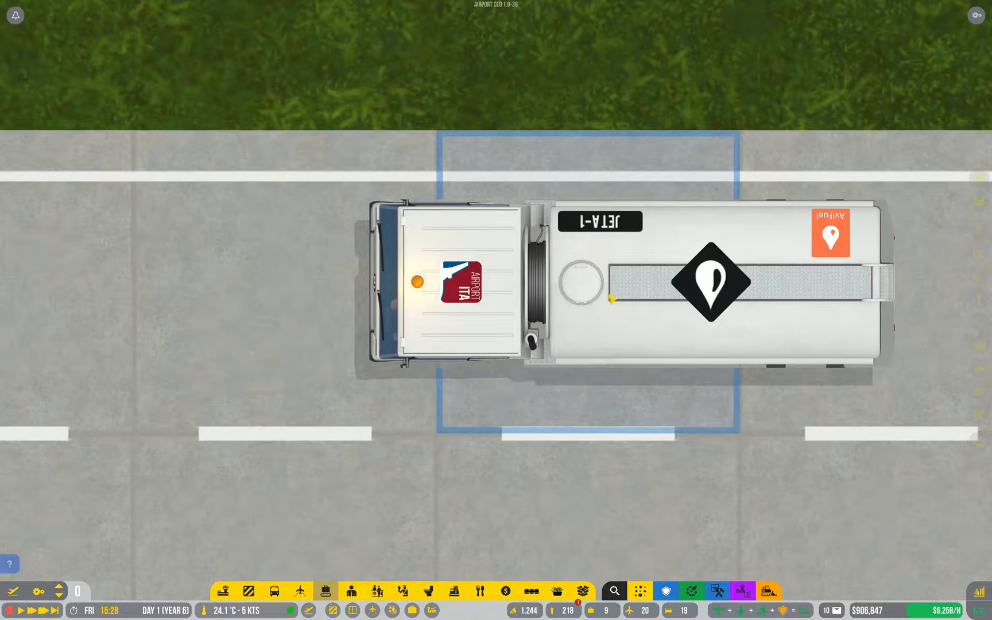
{"action": "left_click", "coordinate": [709, 278]}
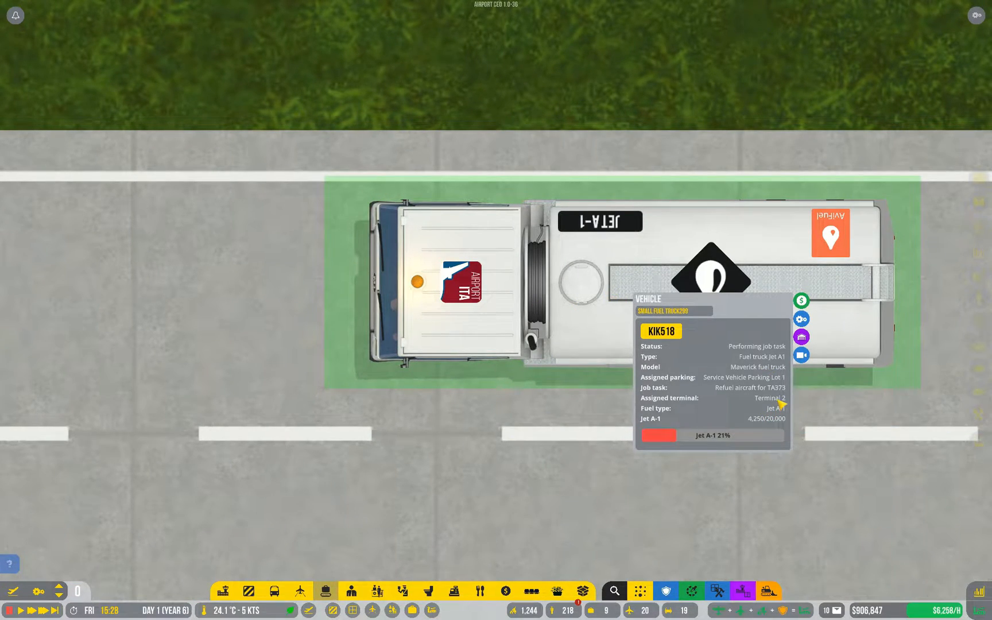
{"action": "scroll", "scroll_direction": "down", "scroll_amount": 3}
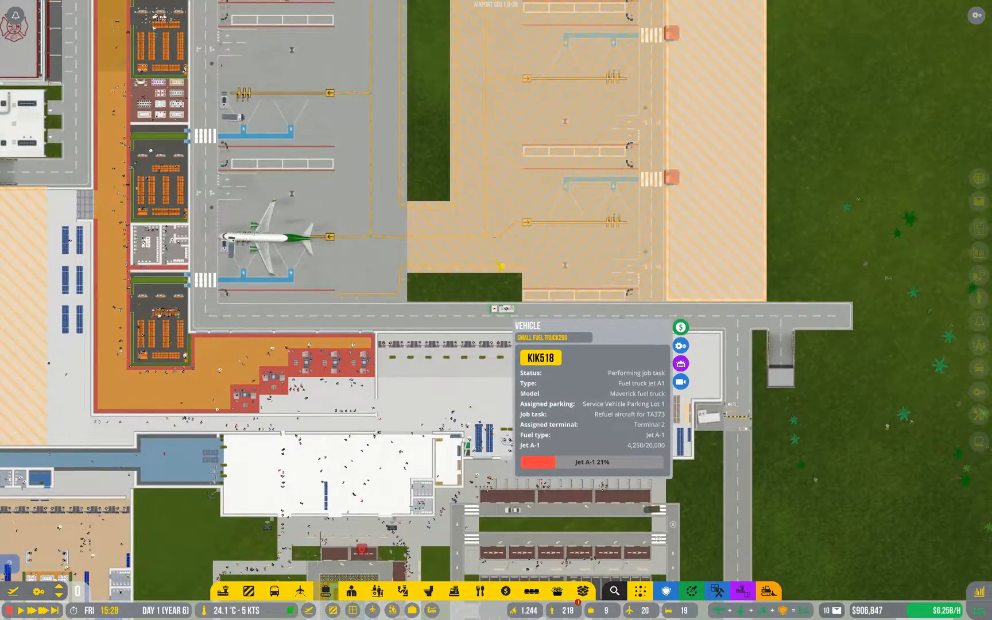
{"action": "mouse_move", "coordinate": [680, 363]}
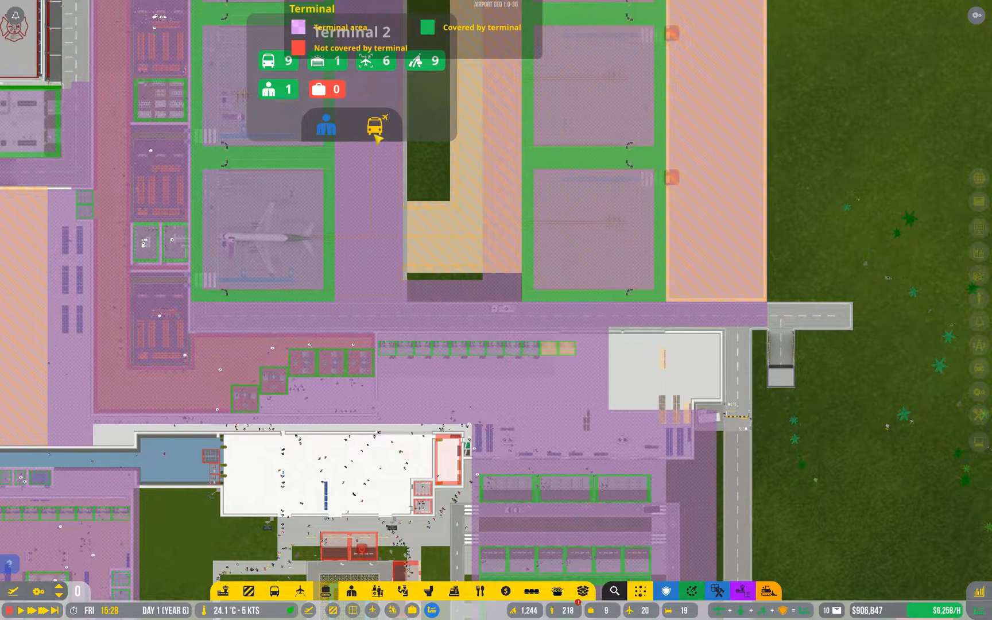
Check Terminal 2's vehicle assignments, then open Terminal 1's vehicle assignments
{"action": "left_click", "coordinate": [377, 124]}
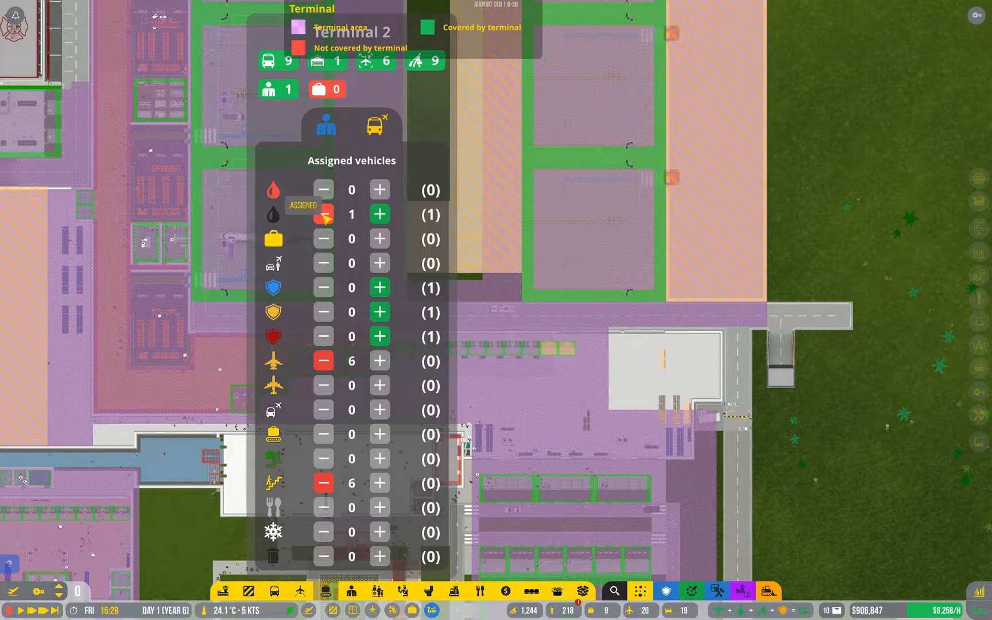
{"action": "left_click", "coordinate": [323, 213]}
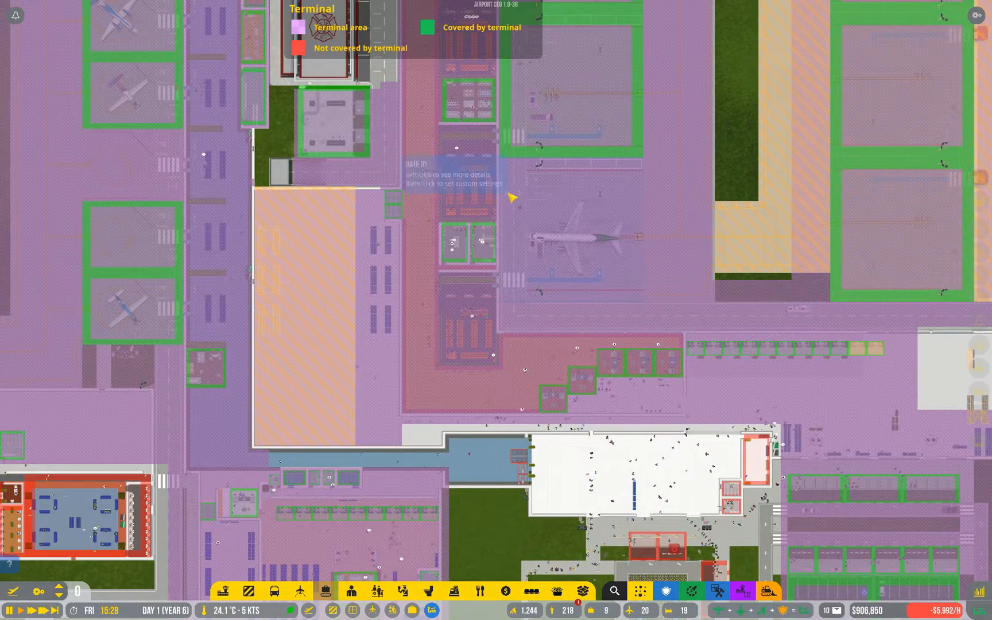
{"action": "left_click", "coordinate": [771, 314]}
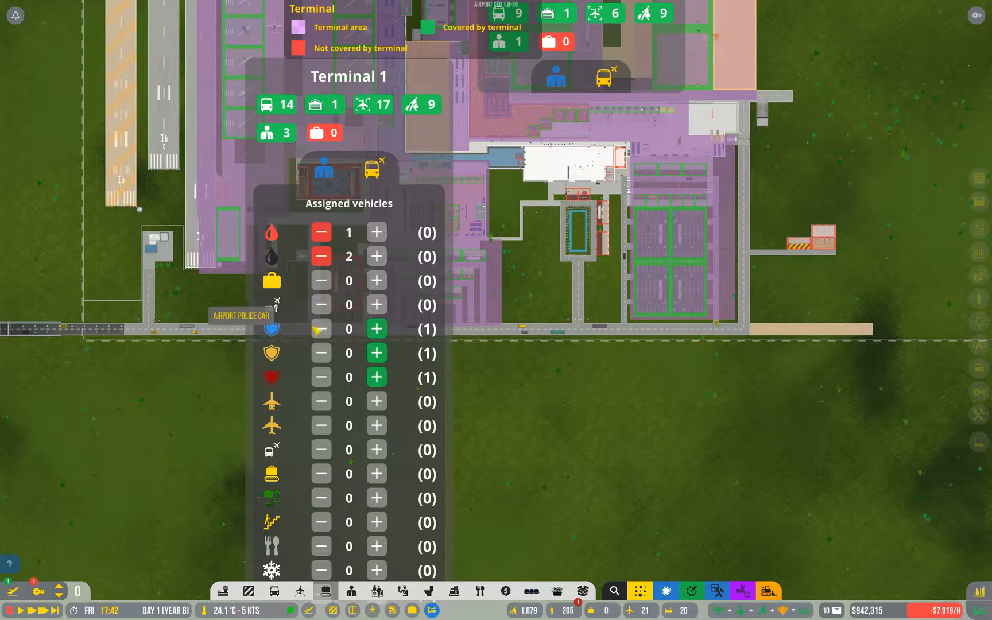
{"action": "mouse_move", "coordinate": [272, 304]}
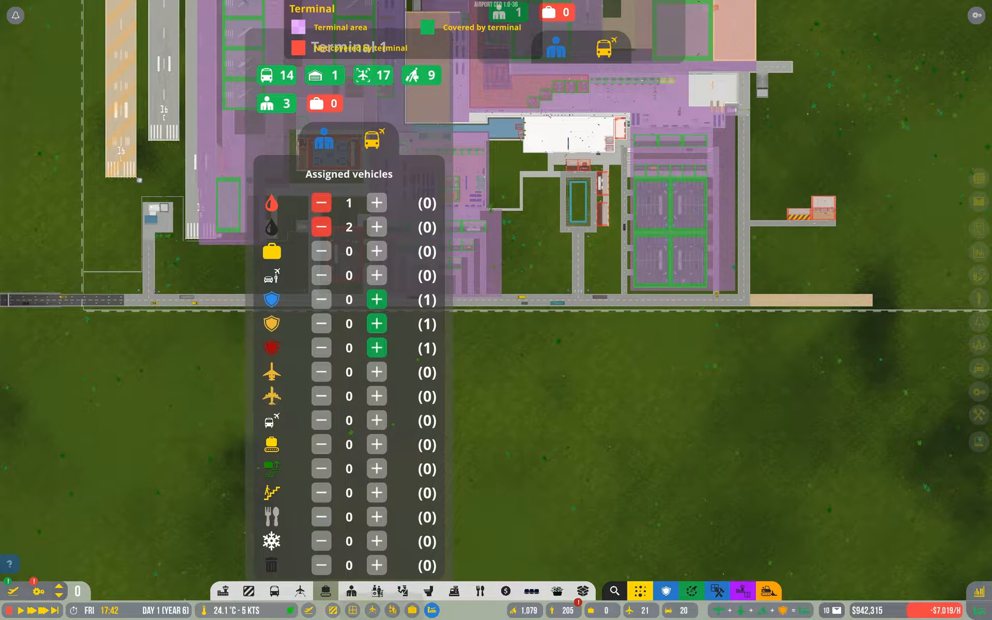
{"action": "mouse_move", "coordinate": [347, 411]}
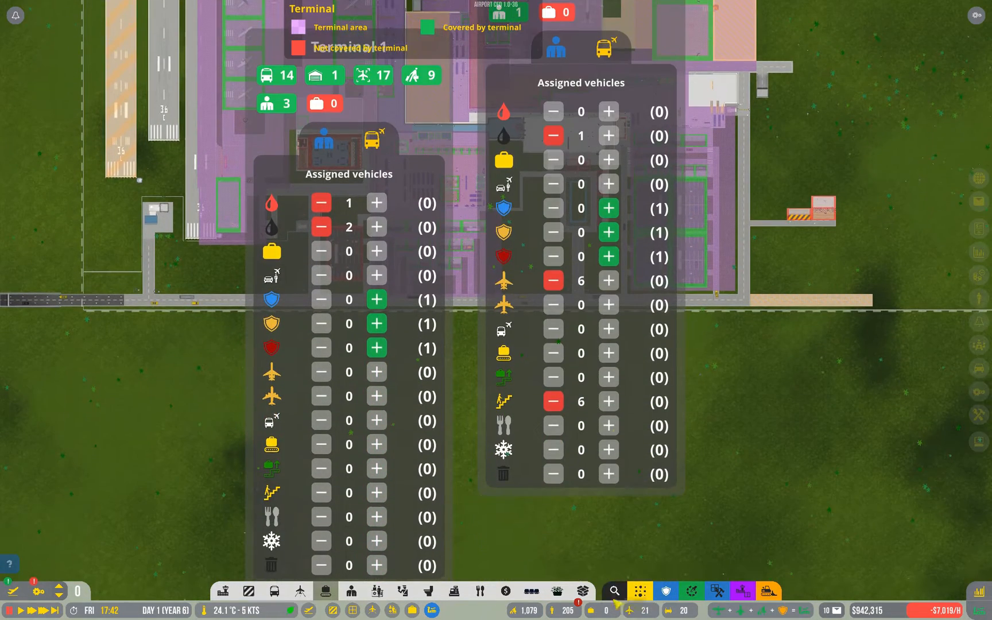
{"action": "mouse_move", "coordinate": [556, 281]}
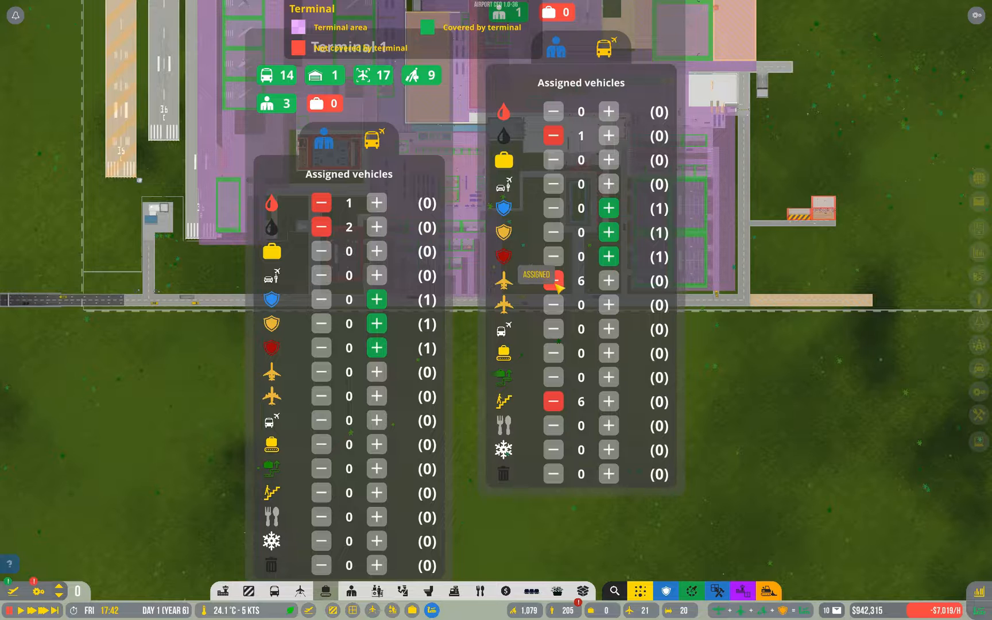
{"action": "mouse_move", "coordinate": [503, 401]}
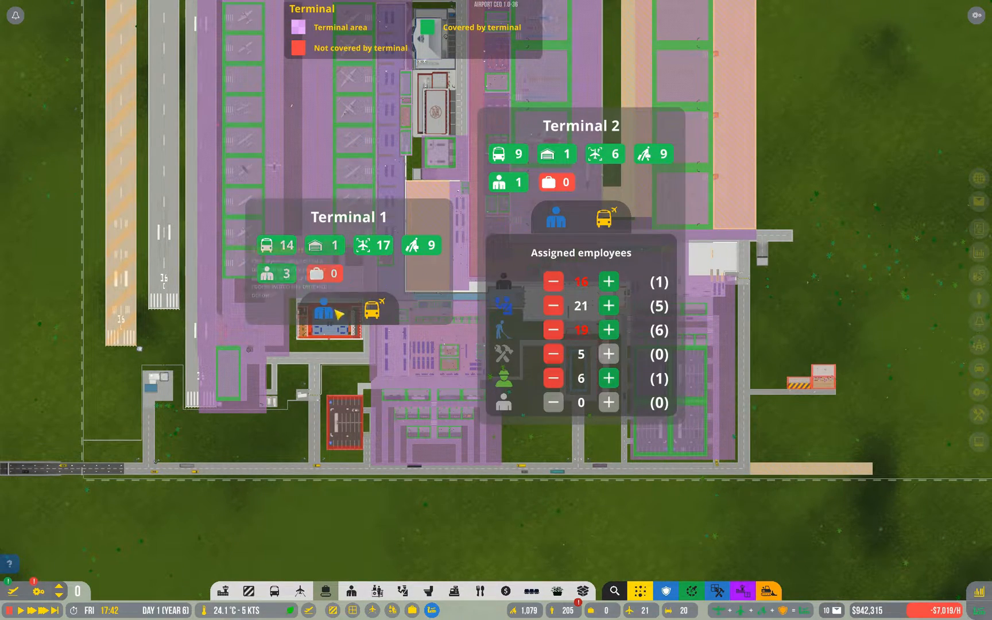
Move staff from Terminal 1's first group (29 to 20) into Terminal 2's (16 to 26)
{"action": "left_click", "coordinate": [323, 314]}
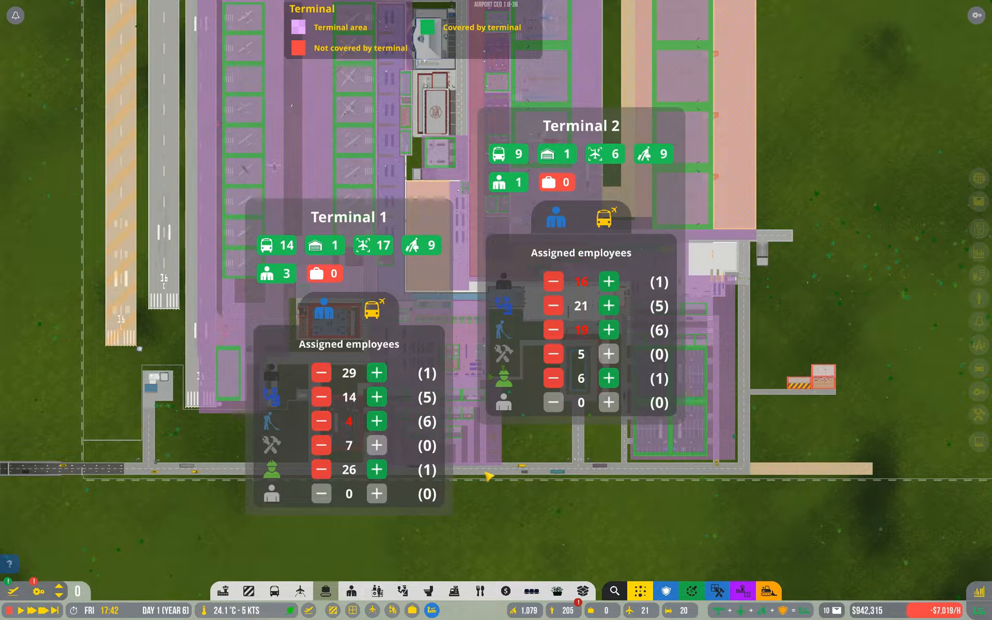
{"action": "mouse_move", "coordinate": [287, 393]}
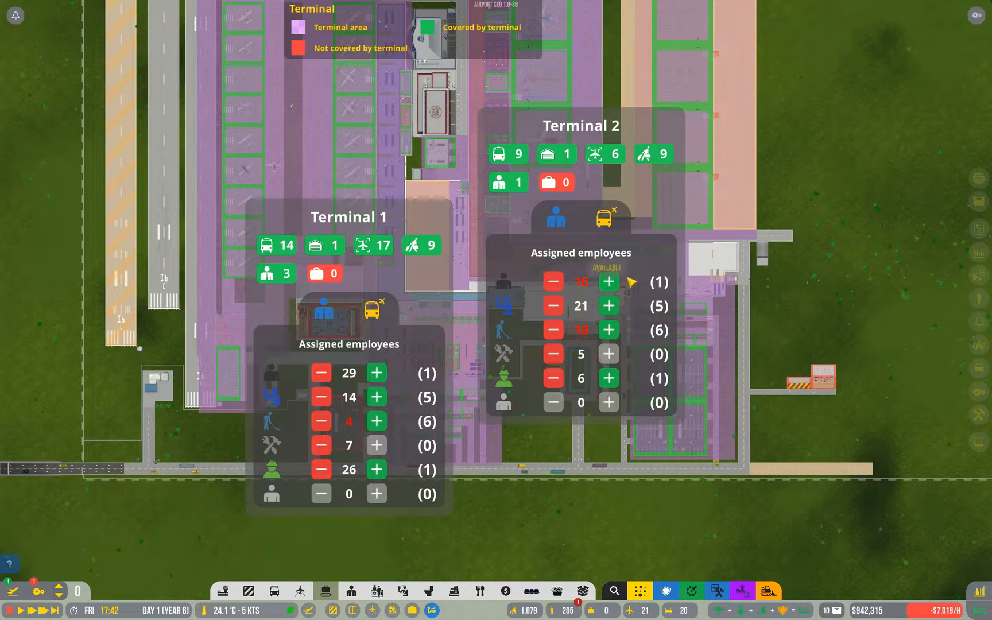
{"action": "left_click", "coordinate": [607, 282]}
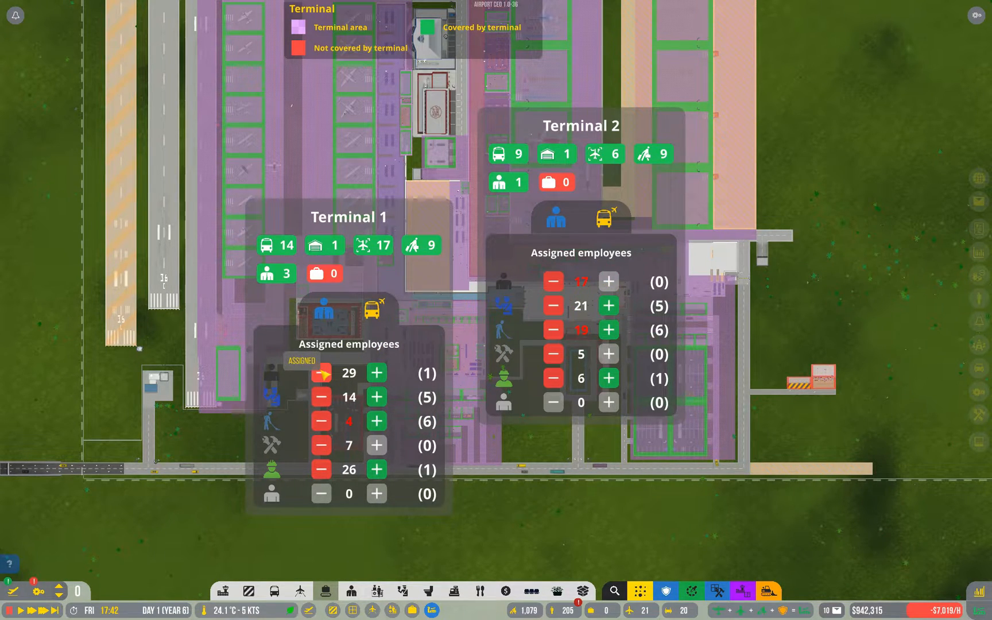
{"action": "left_click", "coordinate": [321, 373]}
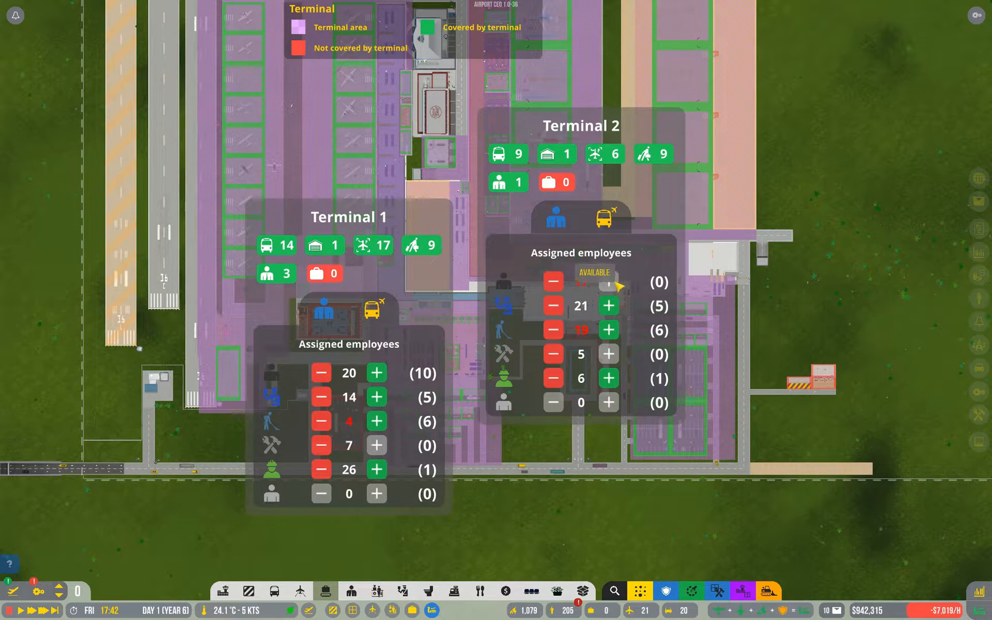
{"action": "left_click", "coordinate": [612, 287]}
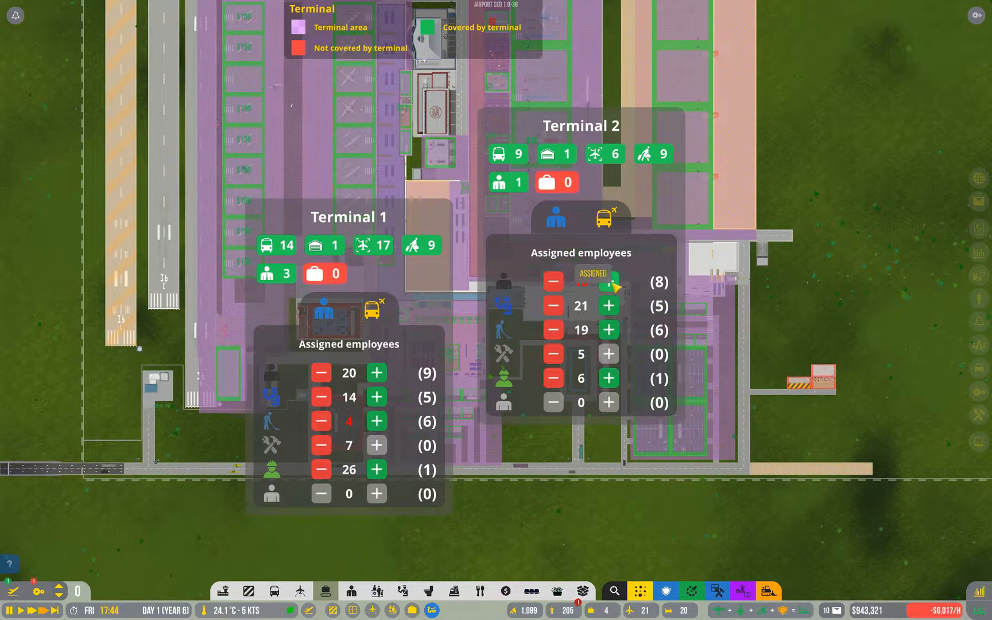
{"action": "left_click", "coordinate": [608, 282]}
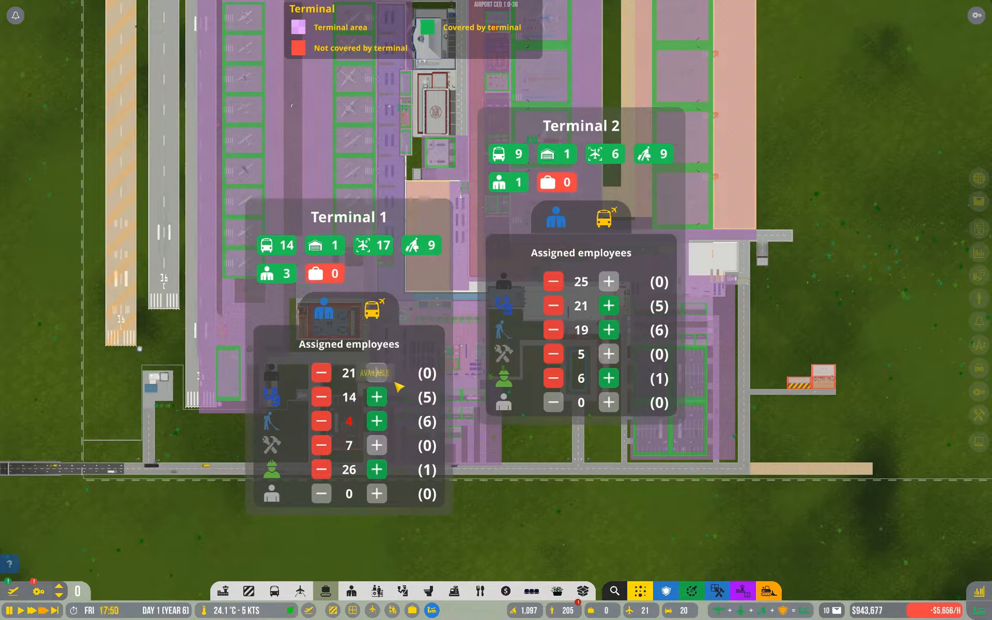
{"action": "left_click", "coordinate": [321, 373]}
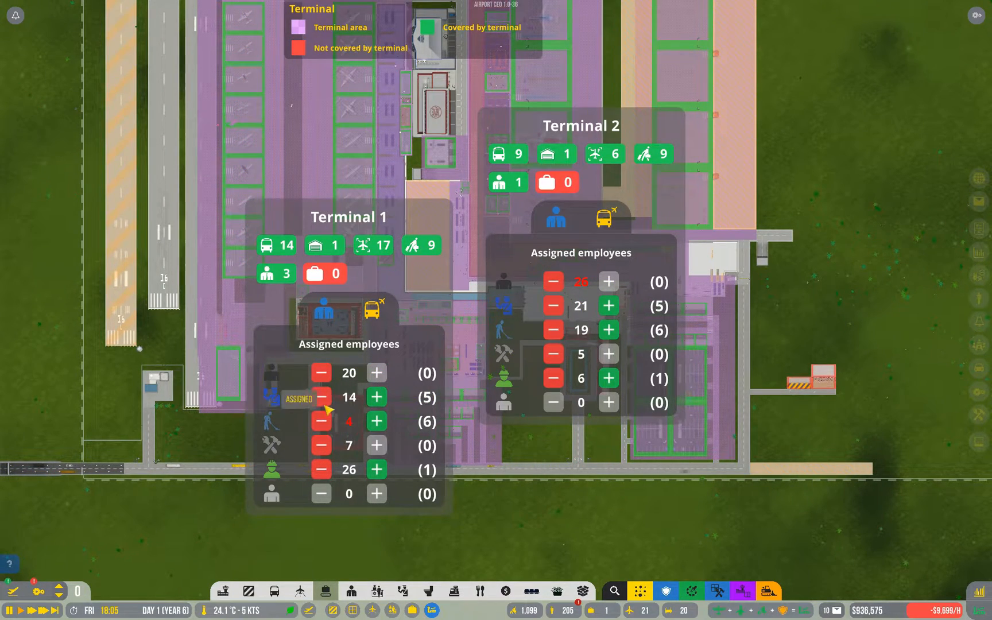
{"action": "mouse_move", "coordinate": [273, 399]}
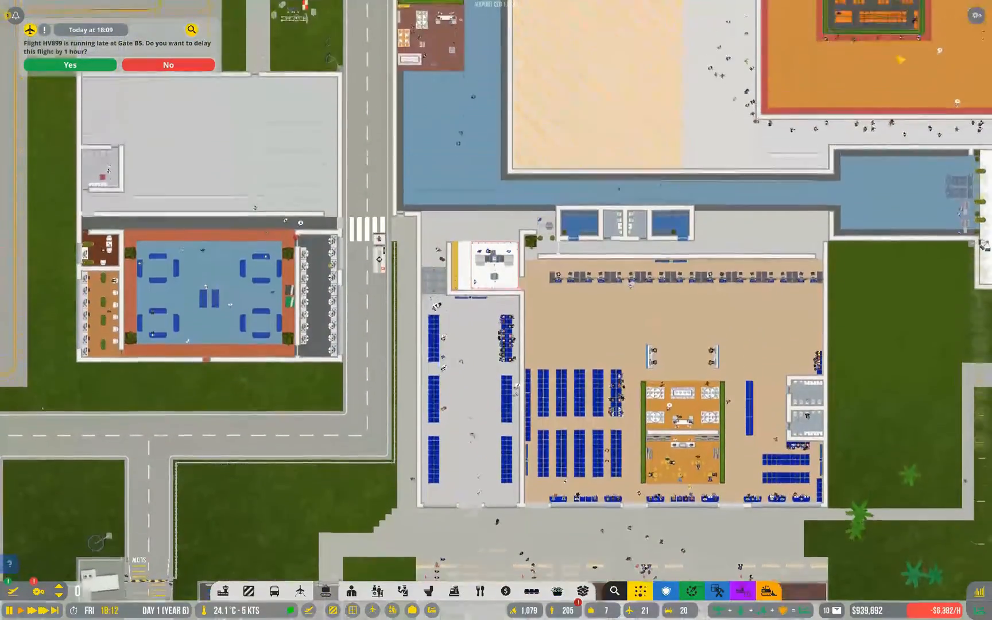
Open the management panel on its Operations tab
{"action": "left_click", "coordinate": [490, 268]}
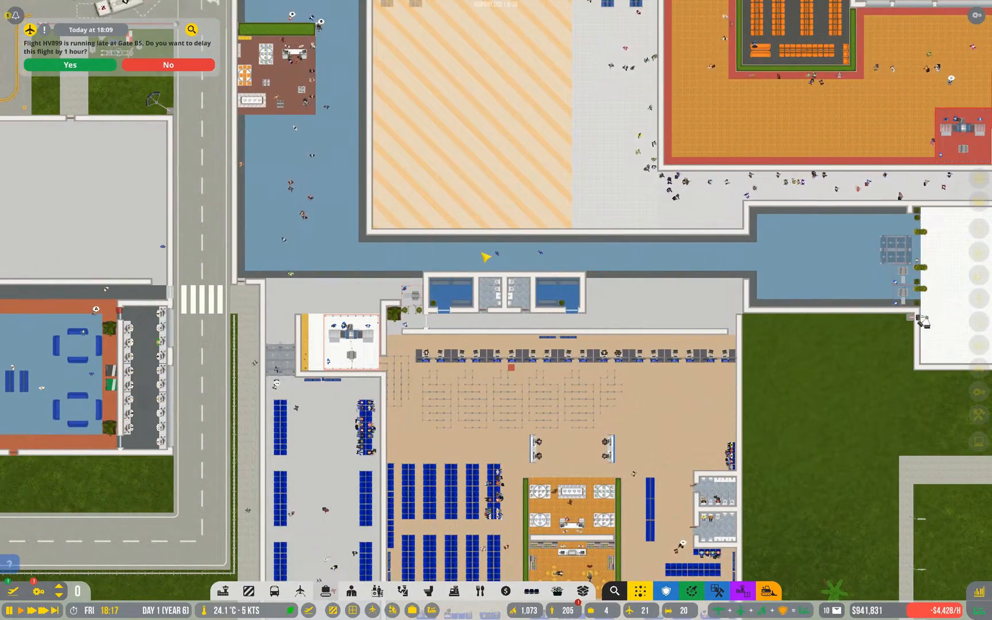
{"action": "mouse_move", "coordinate": [509, 366]}
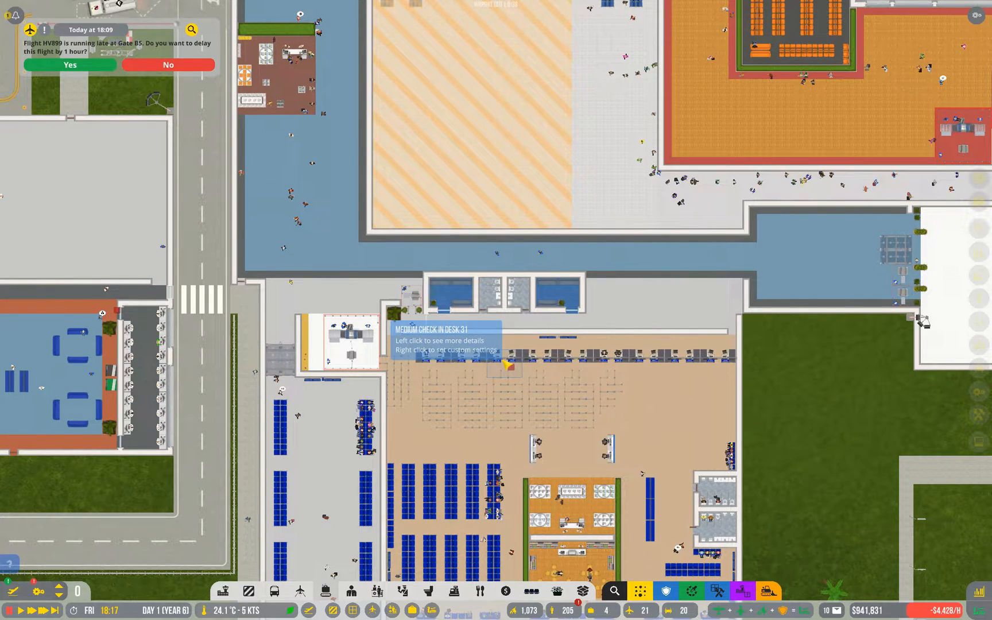
{"action": "mouse_move", "coordinate": [506, 364]}
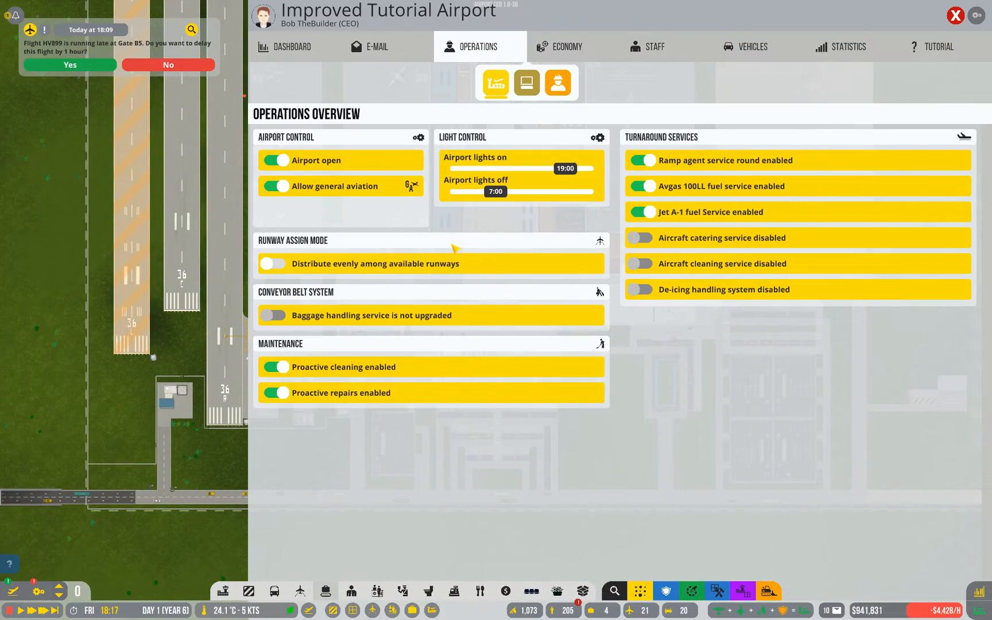
Close the Operations panel, switch to the Staff overview, and open the job applicants list
{"action": "left_click", "coordinate": [954, 15]}
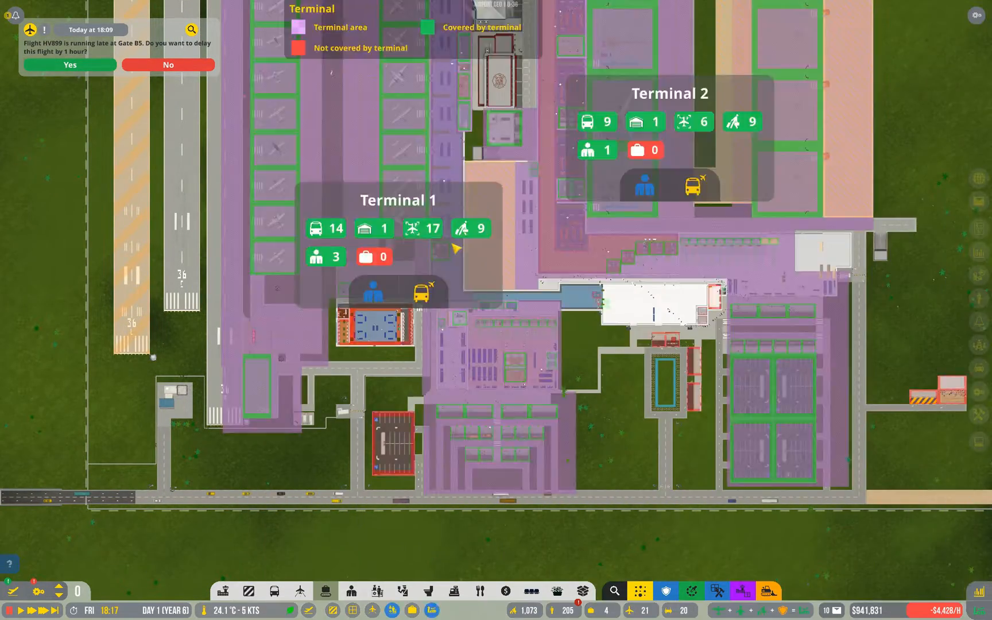
{"action": "left_click", "coordinate": [373, 291]}
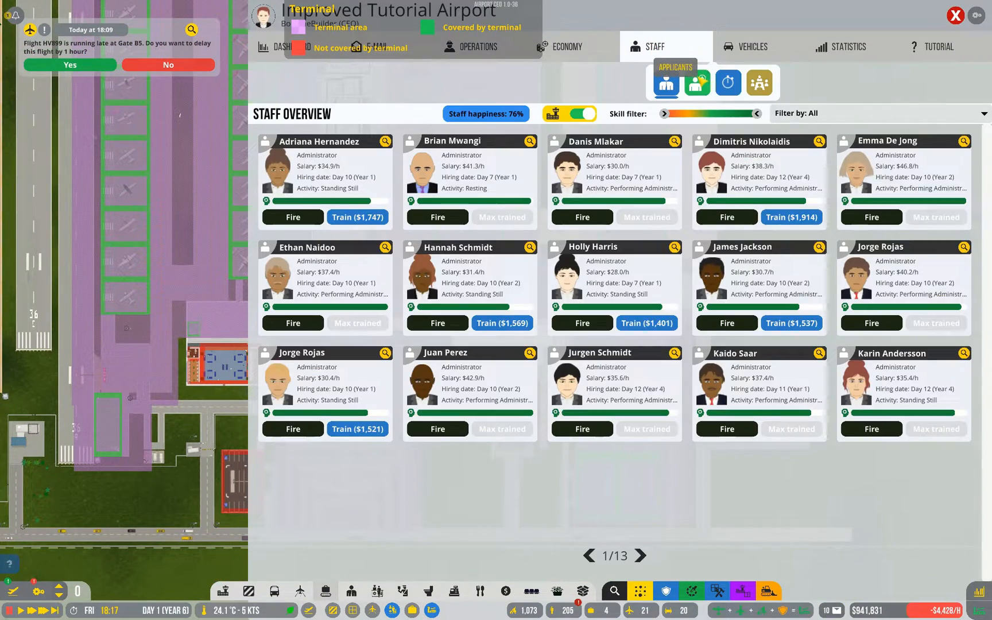
{"action": "left_click", "coordinate": [696, 82]}
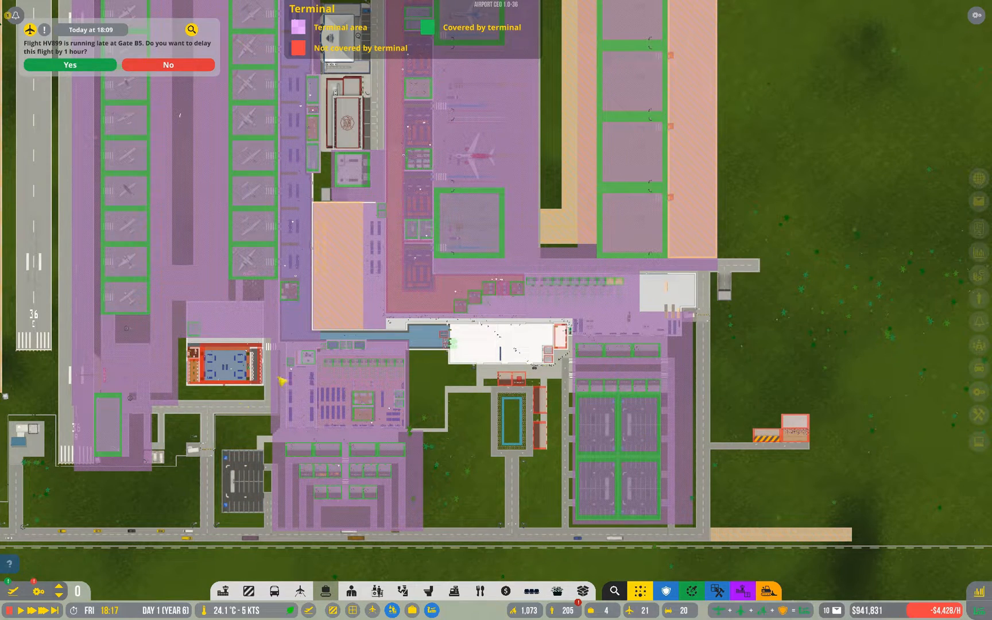
{"action": "mouse_move", "coordinate": [524, 273]}
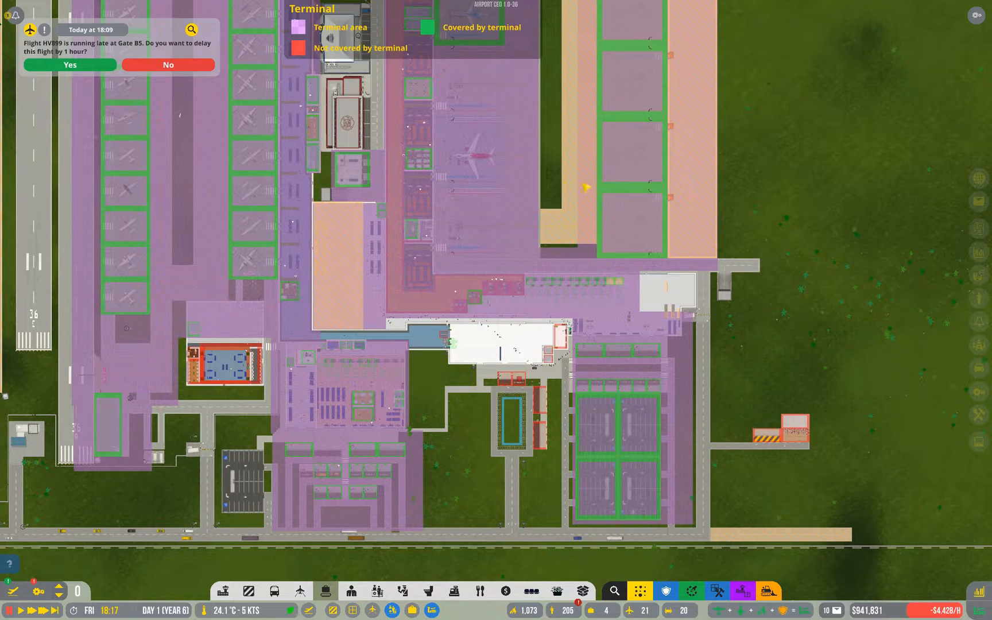
{"action": "mouse_move", "coordinate": [425, 297]}
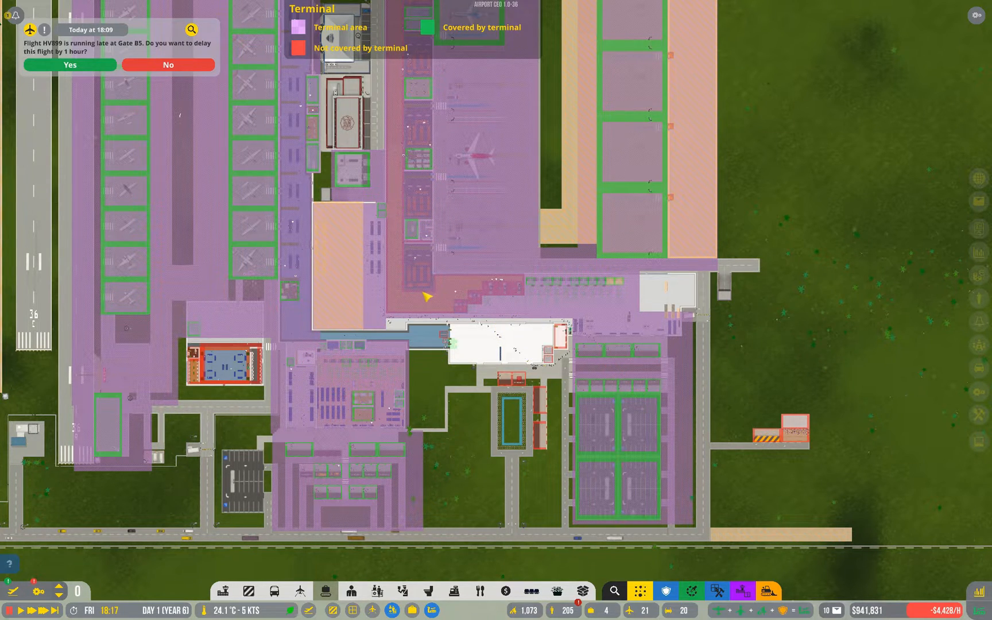
{"action": "mouse_move", "coordinate": [333, 458]}
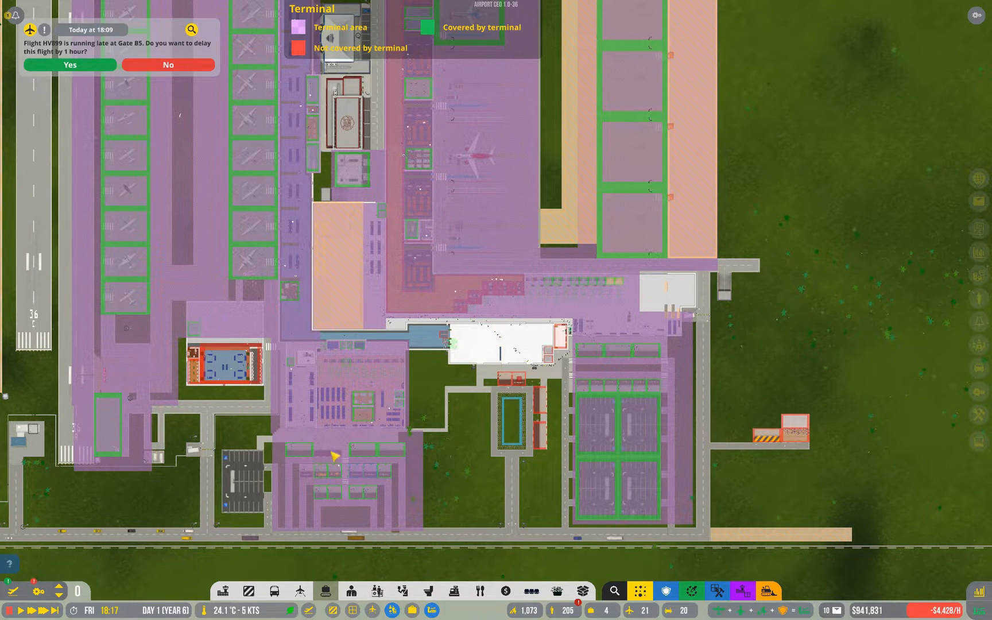
{"action": "mouse_move", "coordinate": [536, 321]}
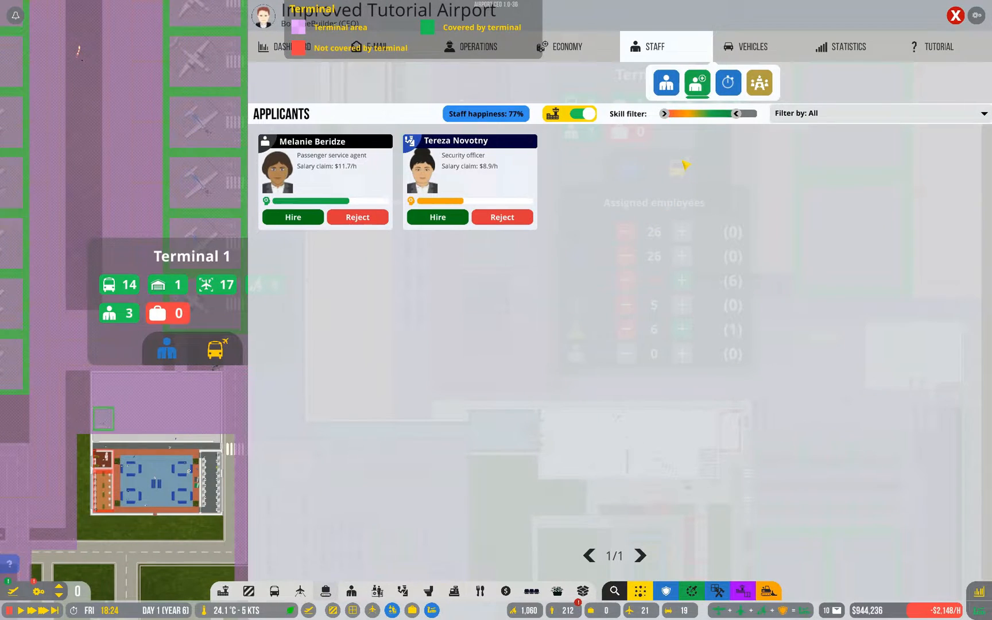
{"action": "mouse_move", "coordinate": [569, 114]}
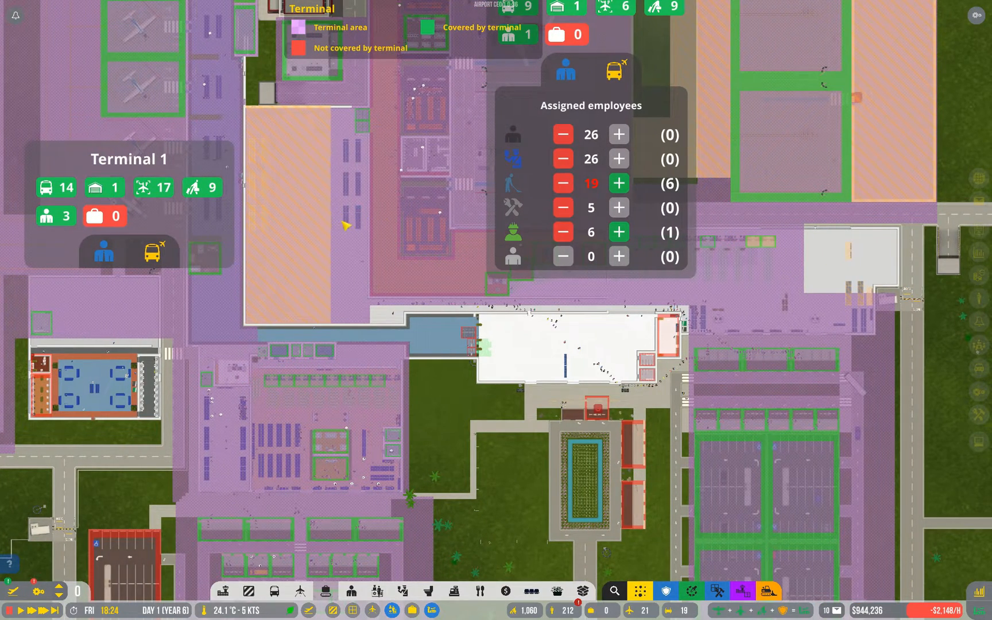
Assign the available janitors to Terminal 1 and raise Terminal 2's ramp agents to 16
{"action": "left_click", "coordinate": [104, 253]}
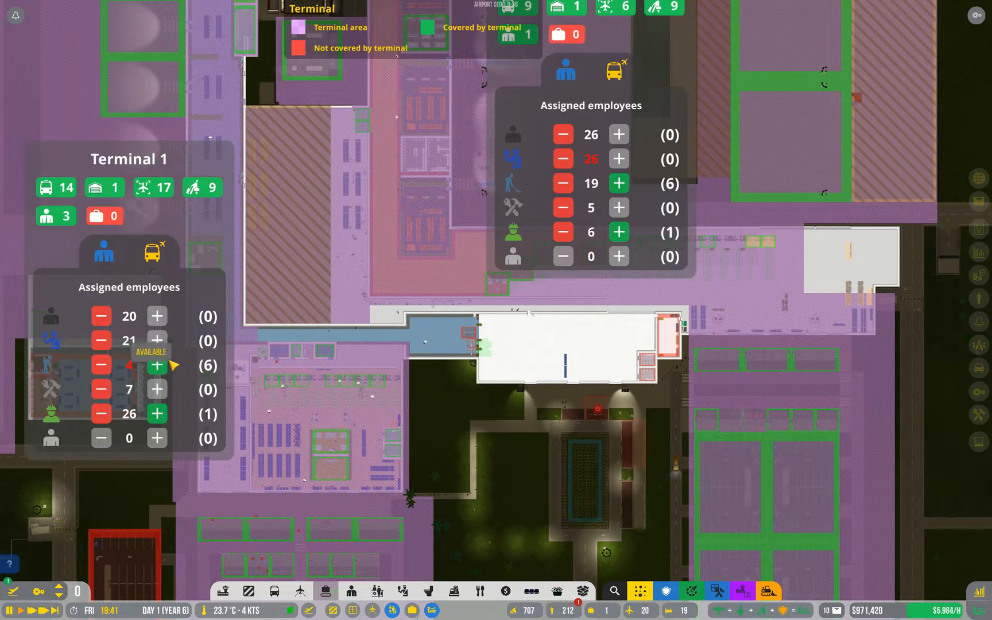
{"action": "left_click", "coordinate": [100, 365]}
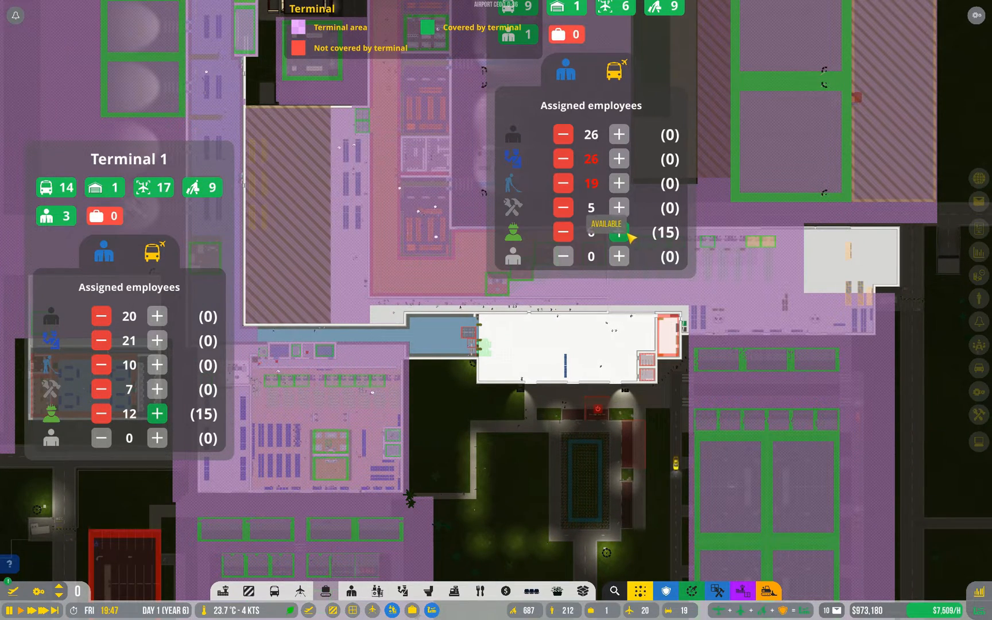
{"action": "left_click", "coordinate": [619, 237]}
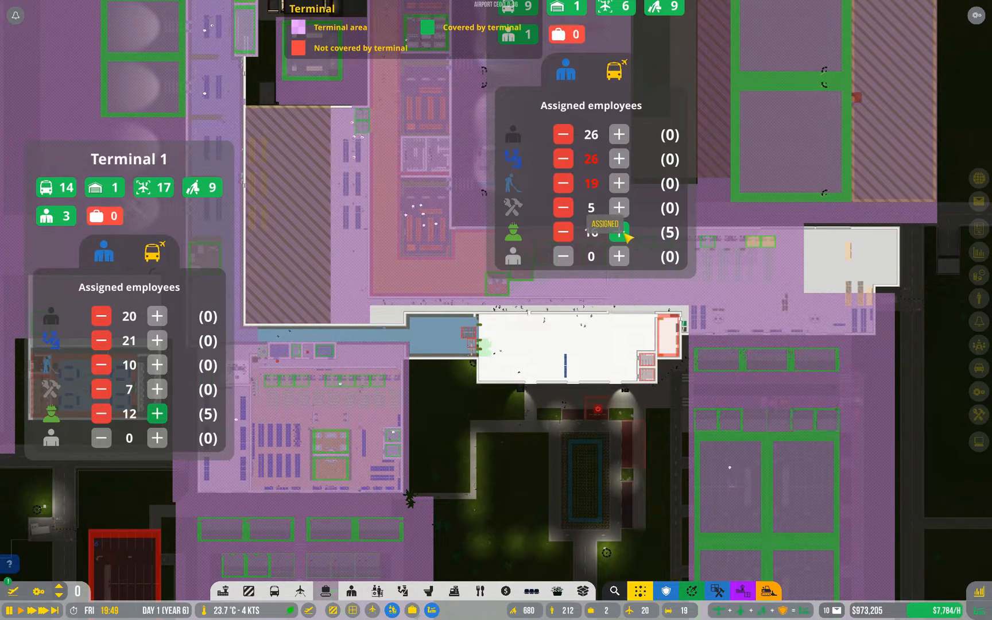
{"action": "left_click", "coordinate": [618, 232]}
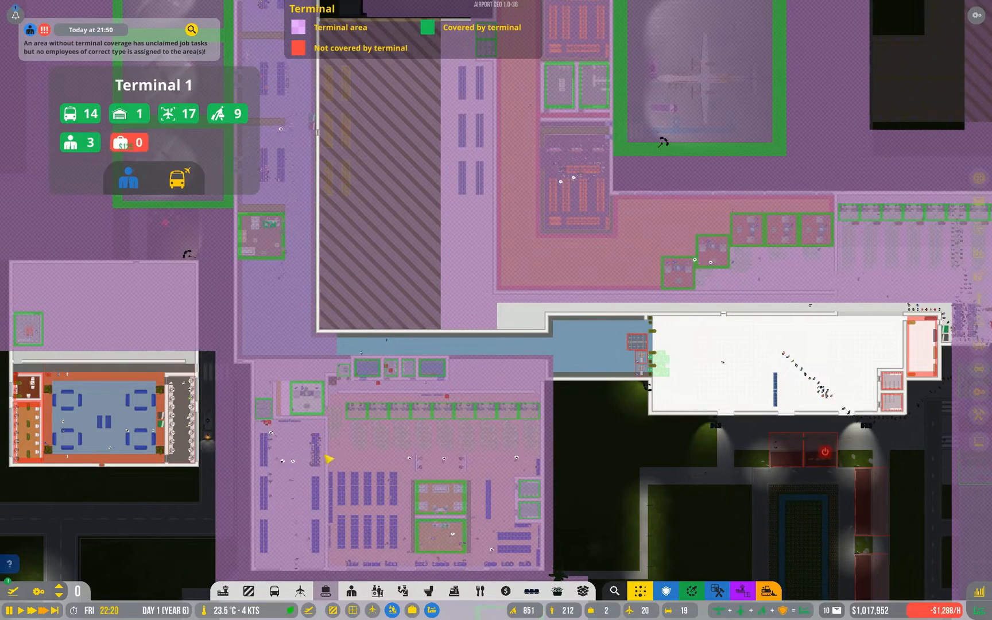
Cut Terminal 1's security officers down to 15
{"action": "left_click", "coordinate": [127, 179]}
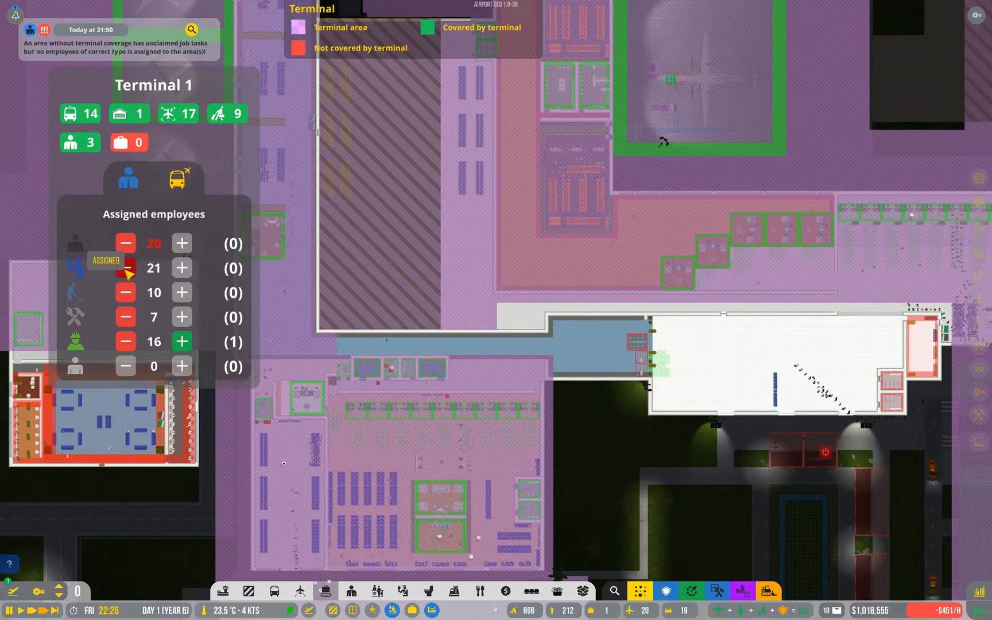
{"action": "left_click", "coordinate": [125, 268]}
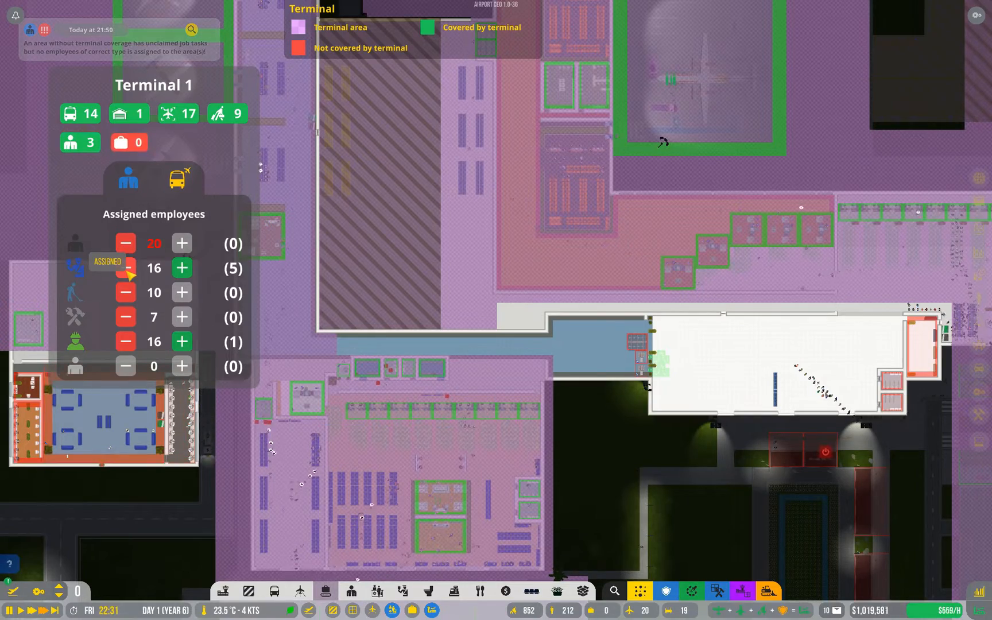
{"action": "left_click", "coordinate": [127, 178]}
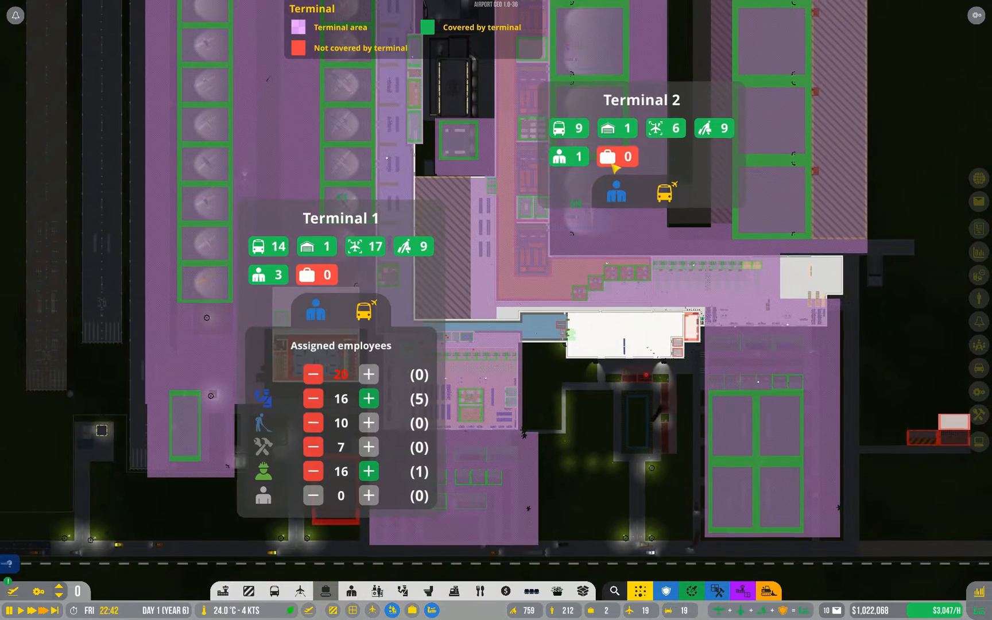
Raise Terminal 2's security officers to 32 and give it the spare ramp agent
{"action": "left_click", "coordinate": [615, 191]}
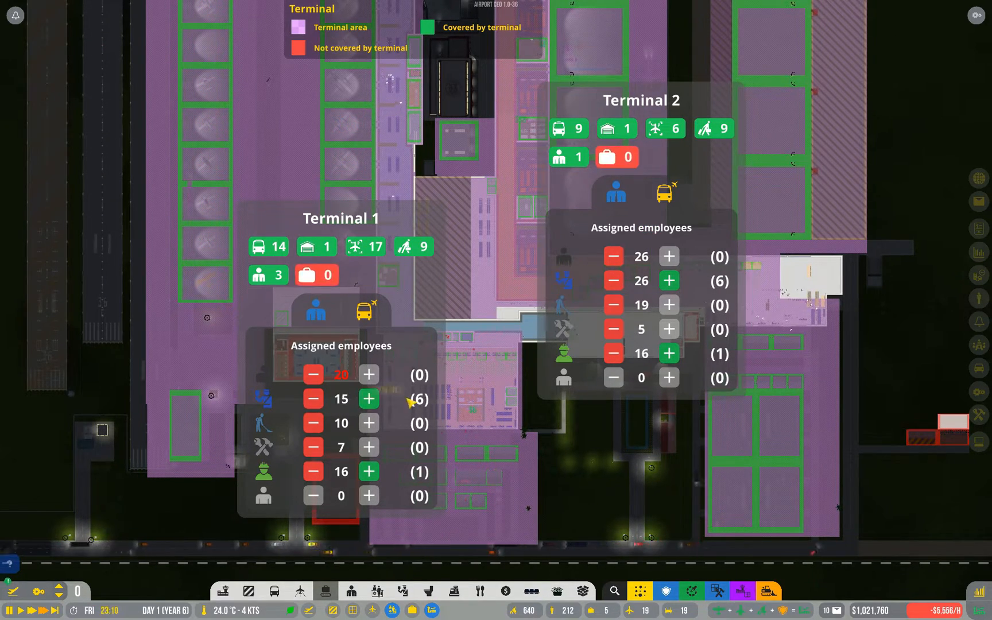
{"action": "left_click", "coordinate": [668, 279]}
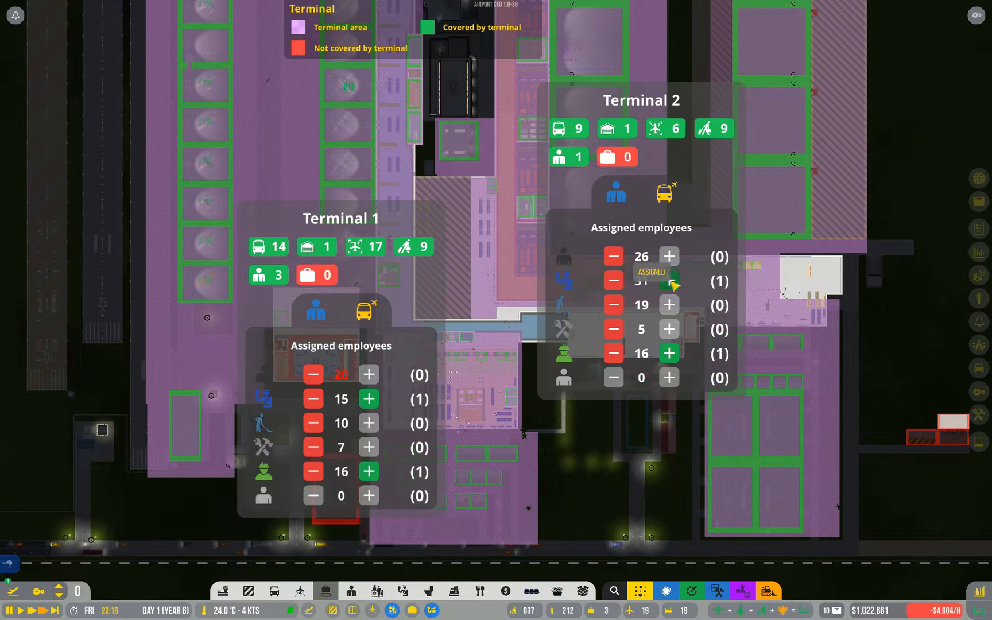
{"action": "left_click", "coordinate": [668, 280]}
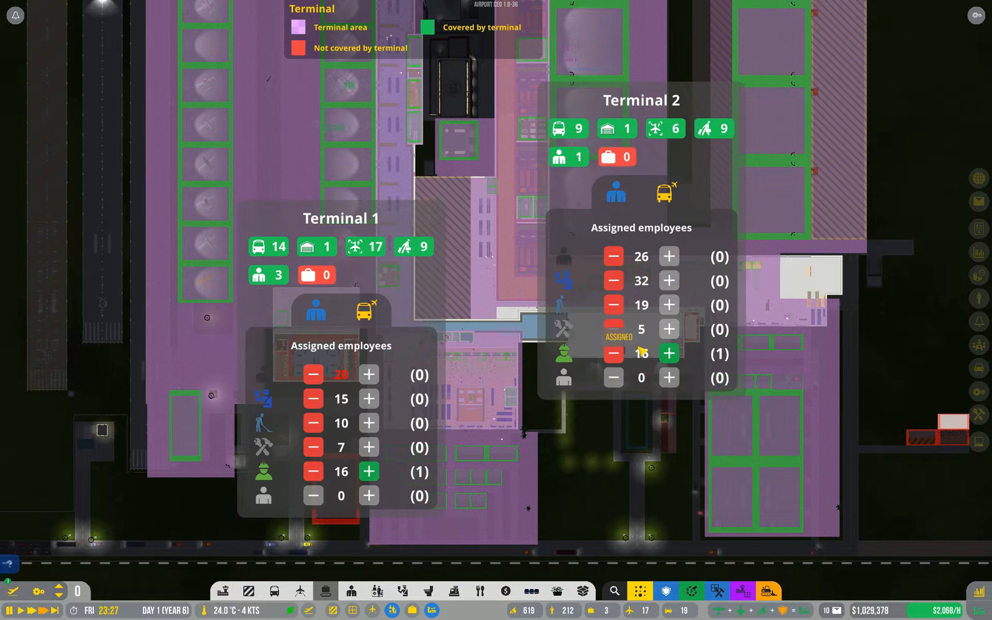
{"action": "left_click", "coordinate": [669, 353]}
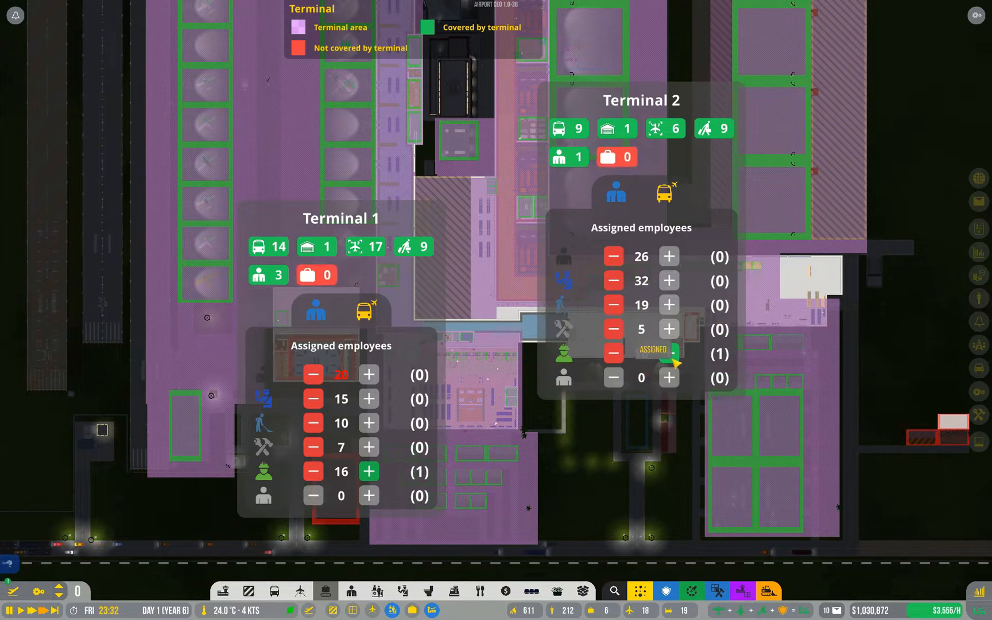
{"action": "left_click", "coordinate": [667, 353]}
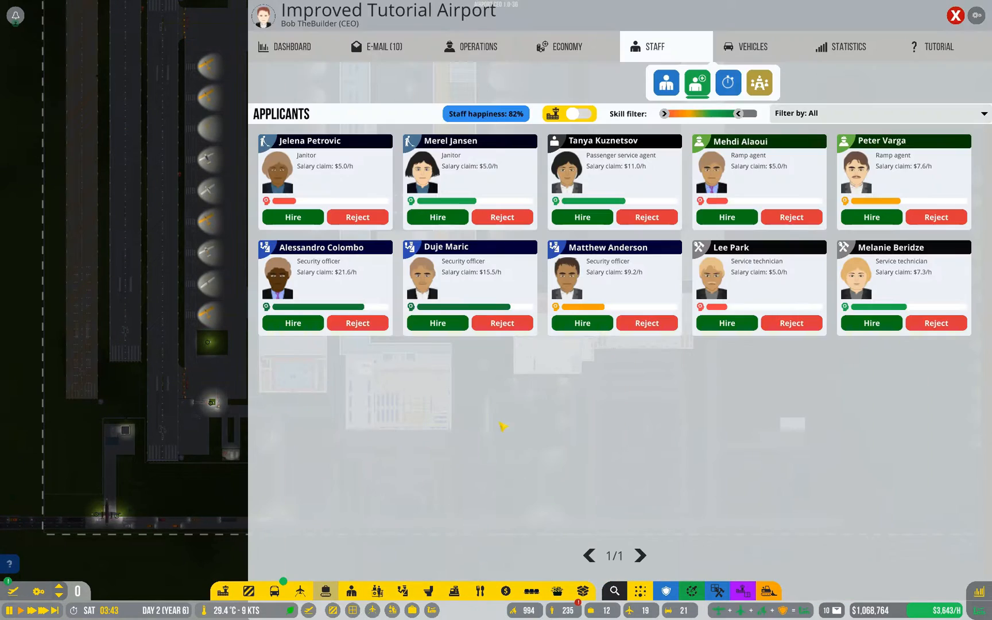
Show the Applicants page listing candidates waiting to be hired
{"action": "left_click", "coordinate": [357, 217]}
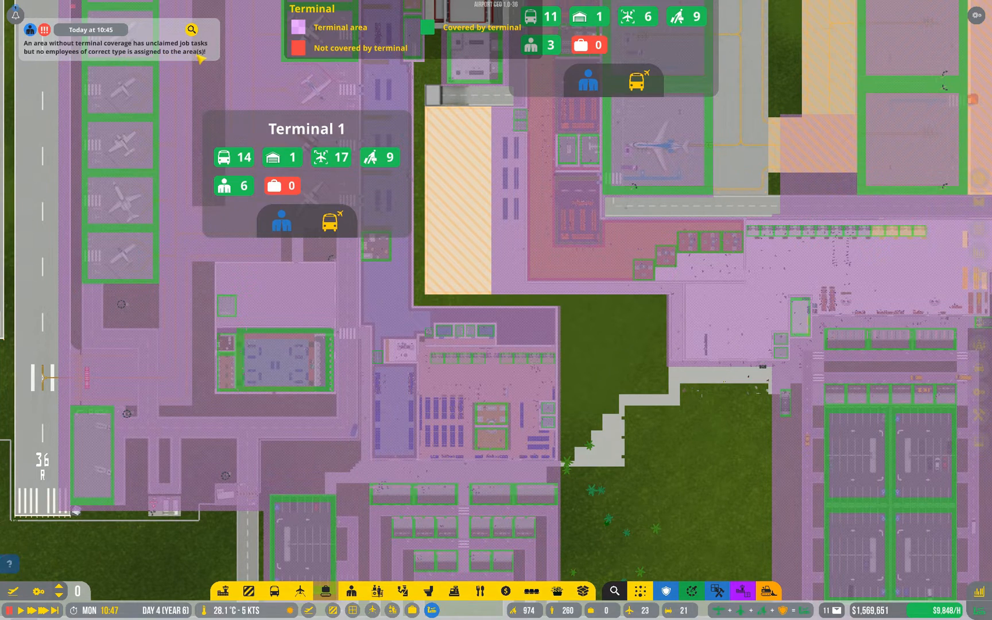
{"action": "mouse_move", "coordinate": [644, 337]}
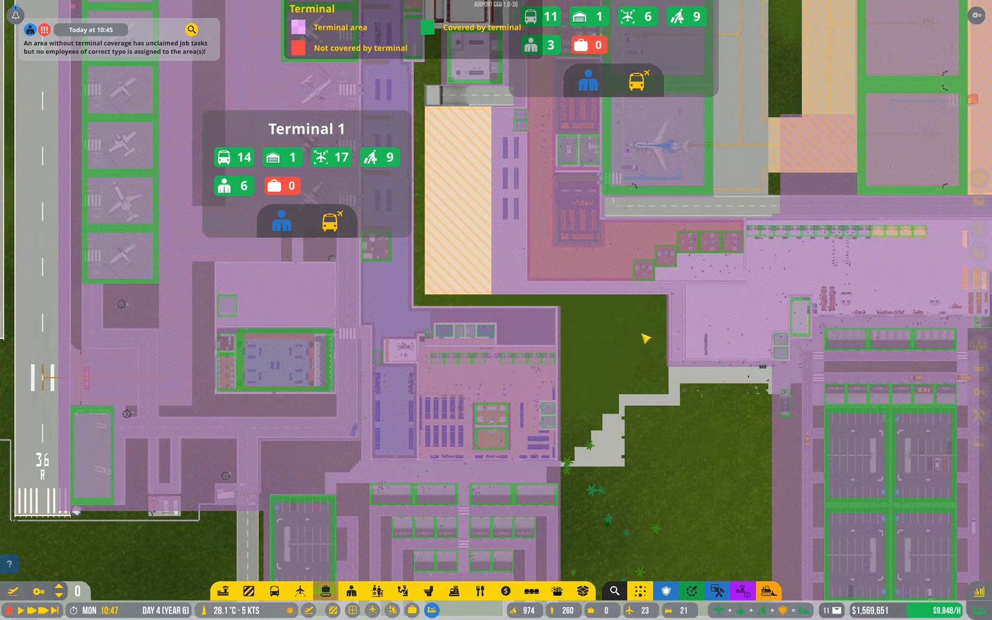
{"action": "mouse_move", "coordinate": [579, 311]}
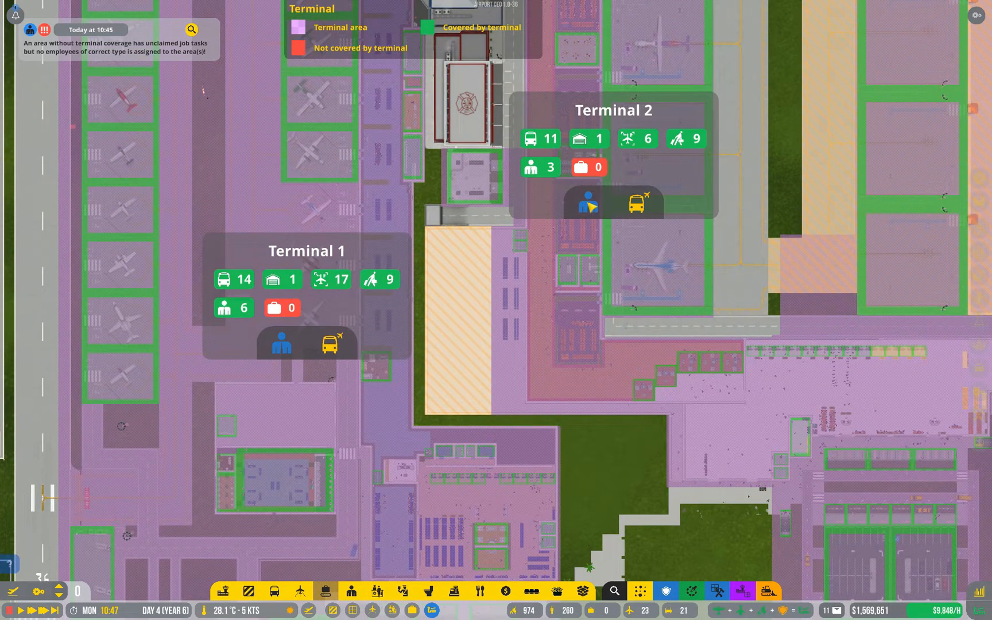
Show Terminal 2's assigned employee counts (28, 37, 20, 13, 26)
{"action": "left_click", "coordinate": [586, 202]}
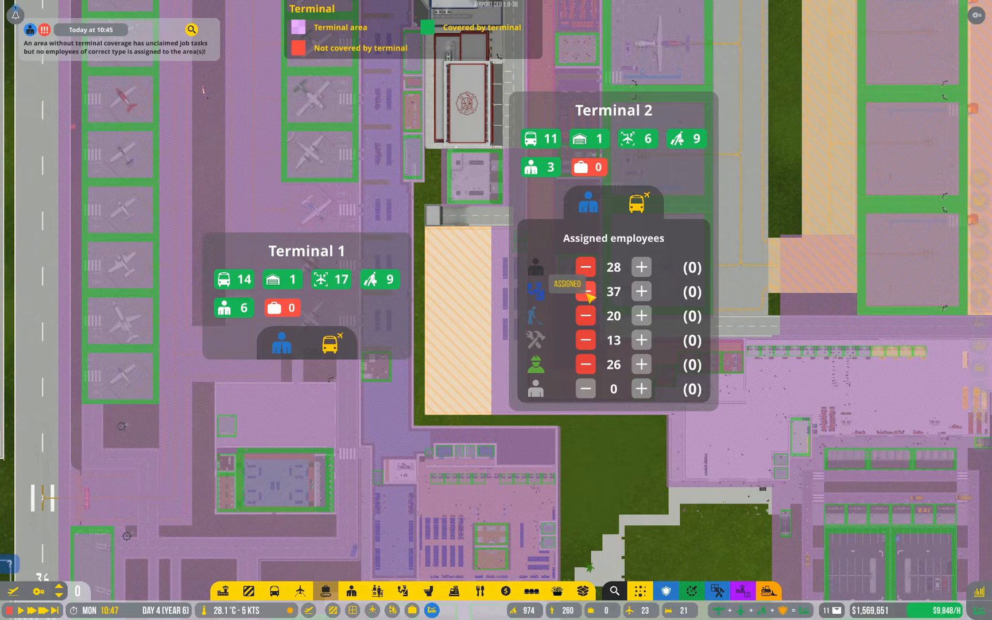
{"action": "mouse_move", "coordinate": [593, 467]}
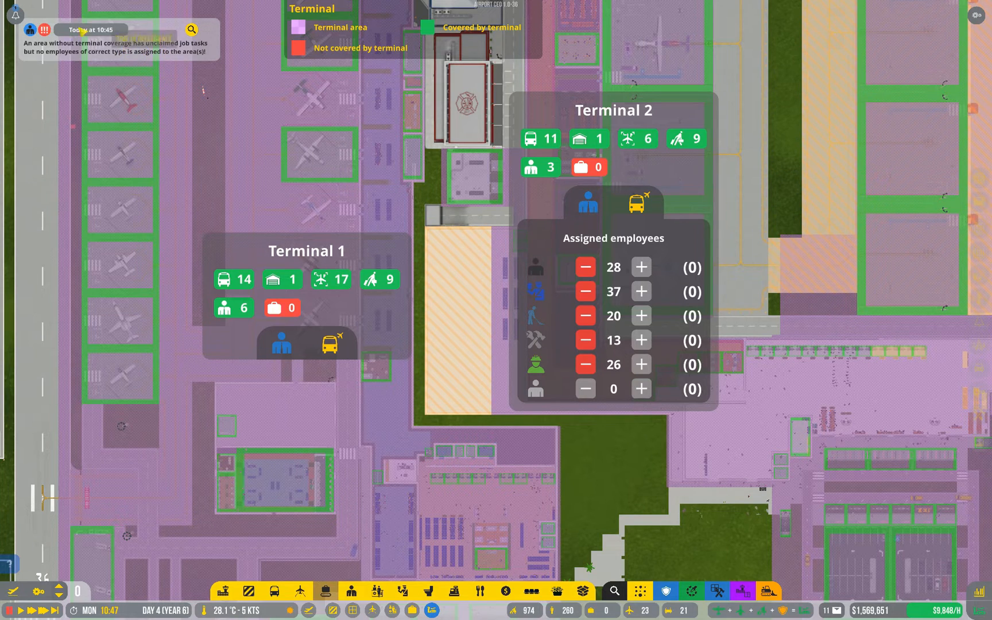
{"action": "mouse_move", "coordinate": [578, 430]}
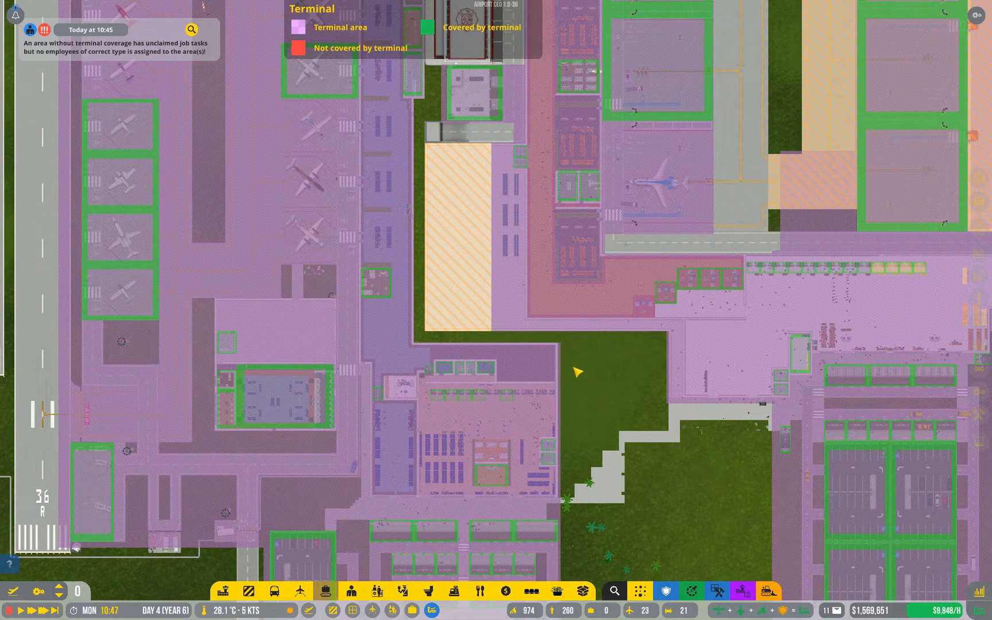
{"action": "mouse_move", "coordinate": [666, 590]}
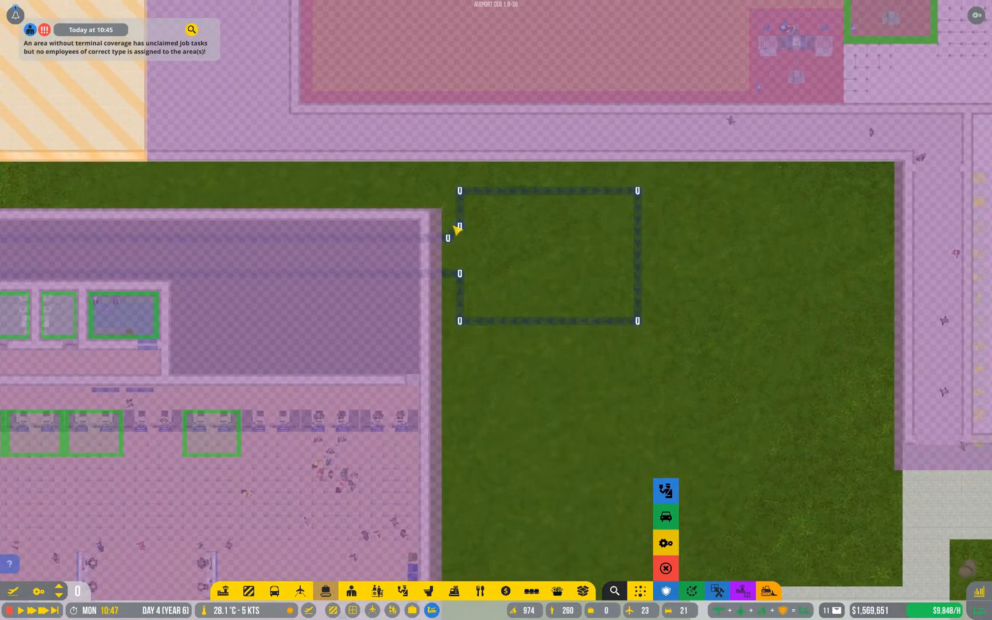
{"action": "mouse_move", "coordinate": [487, 283]}
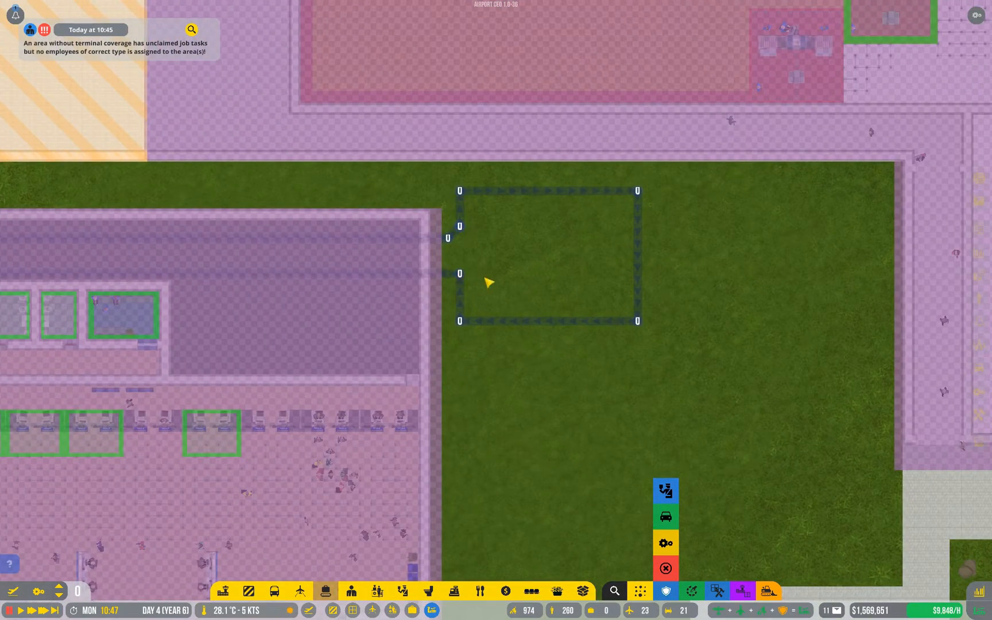
{"action": "mouse_move", "coordinate": [459, 282]}
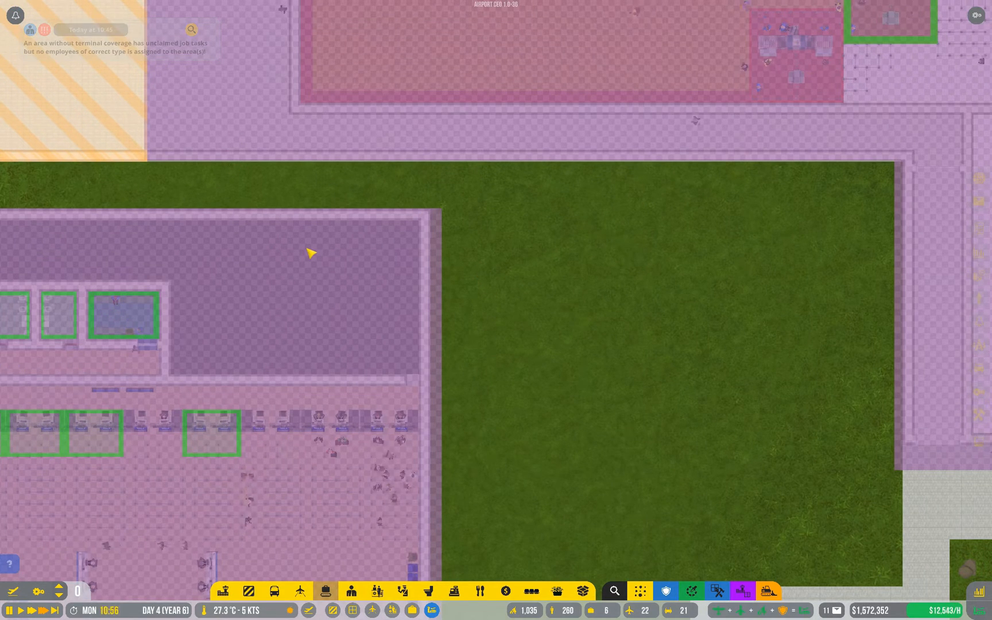
Zoom in on the stray security patrol route on the grass beside the terminal
{"action": "scroll", "scroll_direction": "down", "scroll_amount": 3}
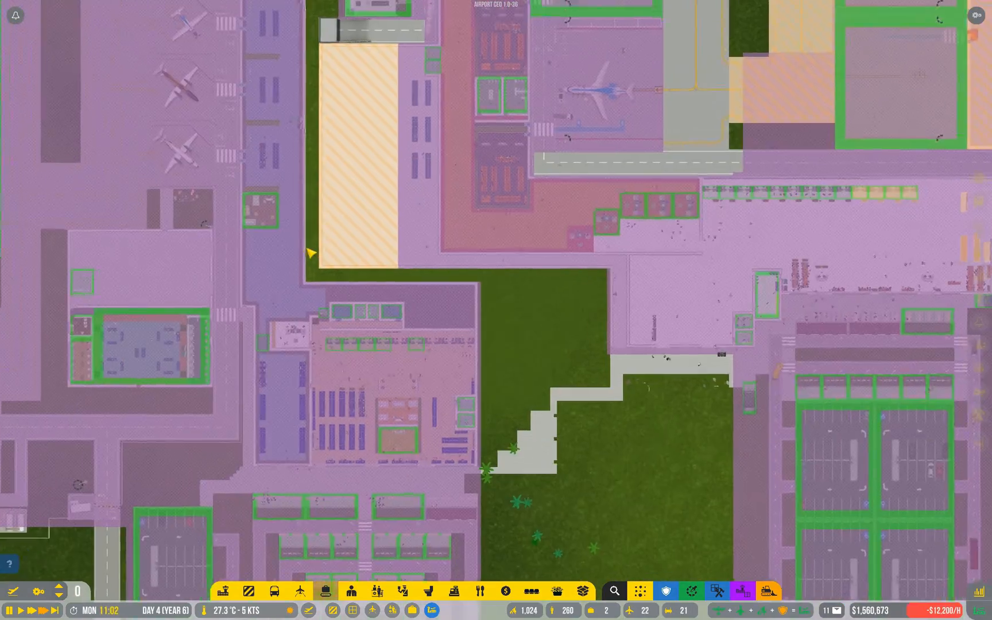